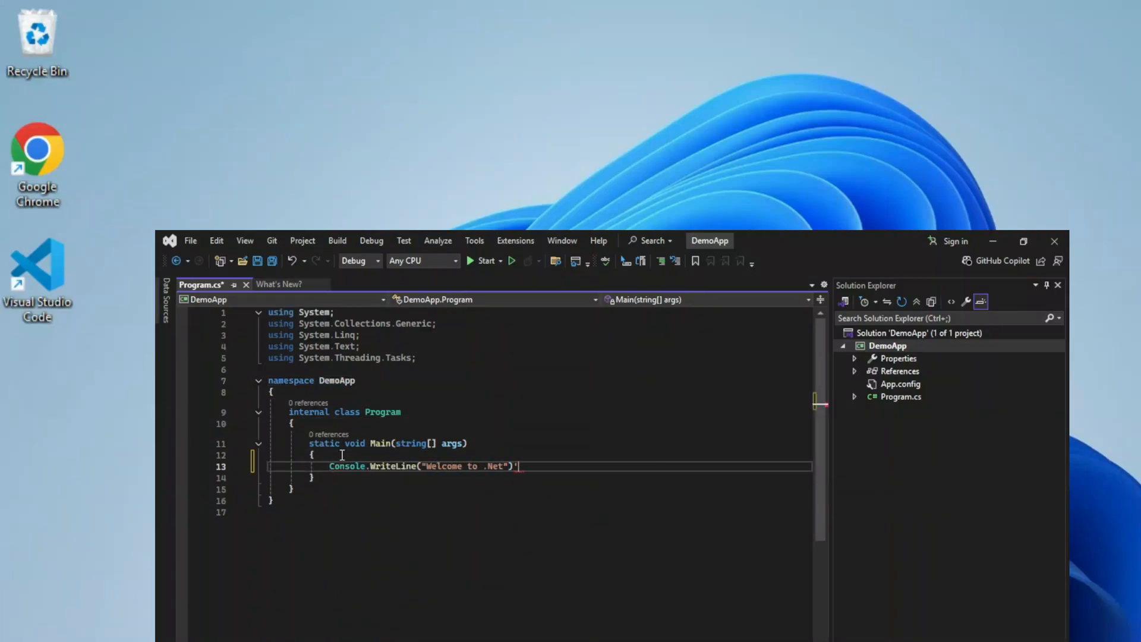
# - Add Console.ReadLine(); below the Welcome to .Net line so the console stays open
pyautogui.write('Console.ReadLine();')
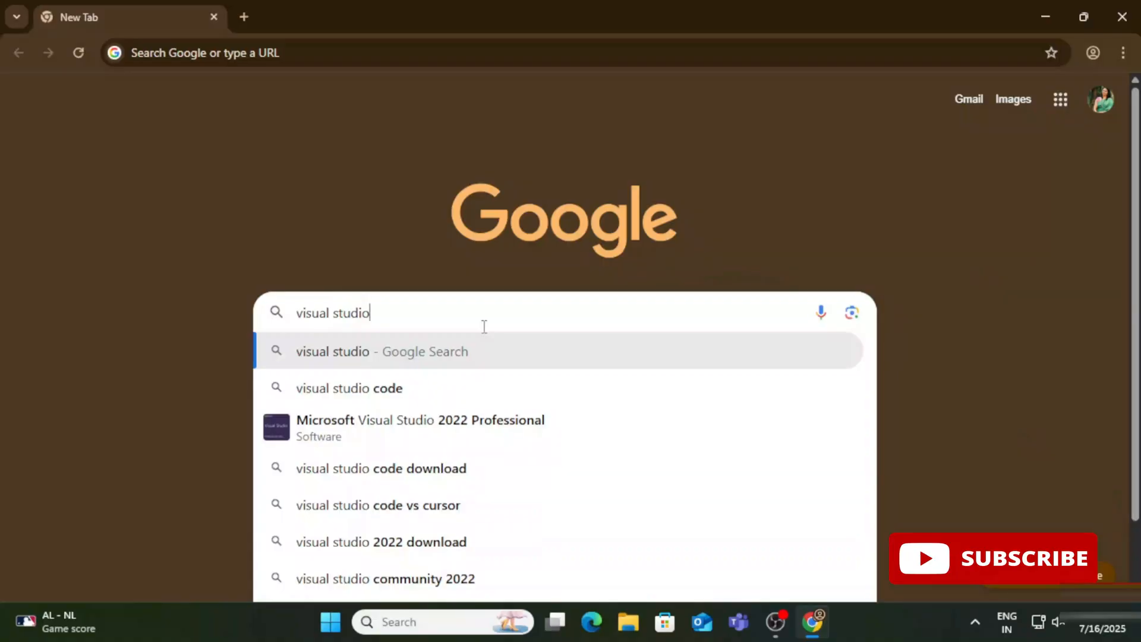
# - Search Google for the Visual Studio download and open Microsoft's downloads page
pyautogui.write('downlaod')
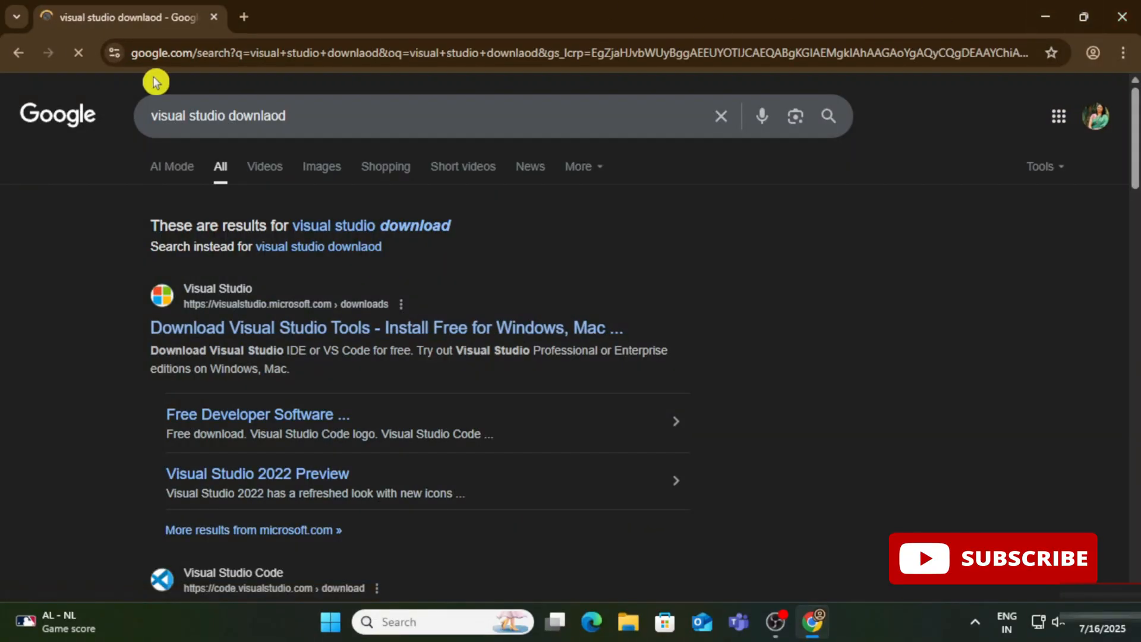
pyautogui.moveTo(348, 283)
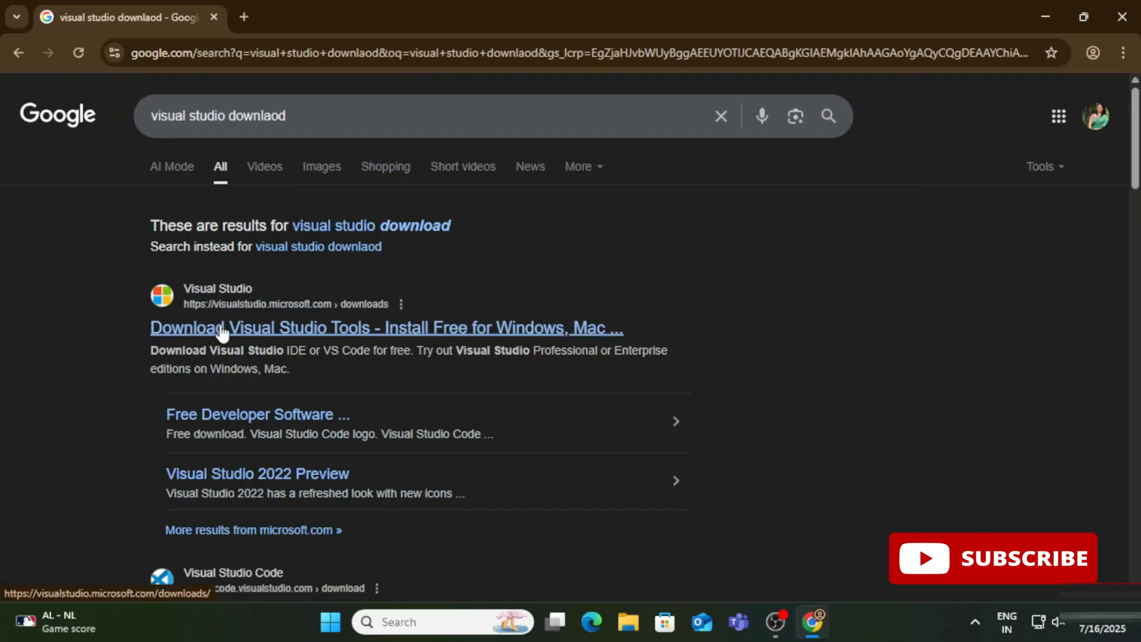
pyautogui.moveTo(328, 340)
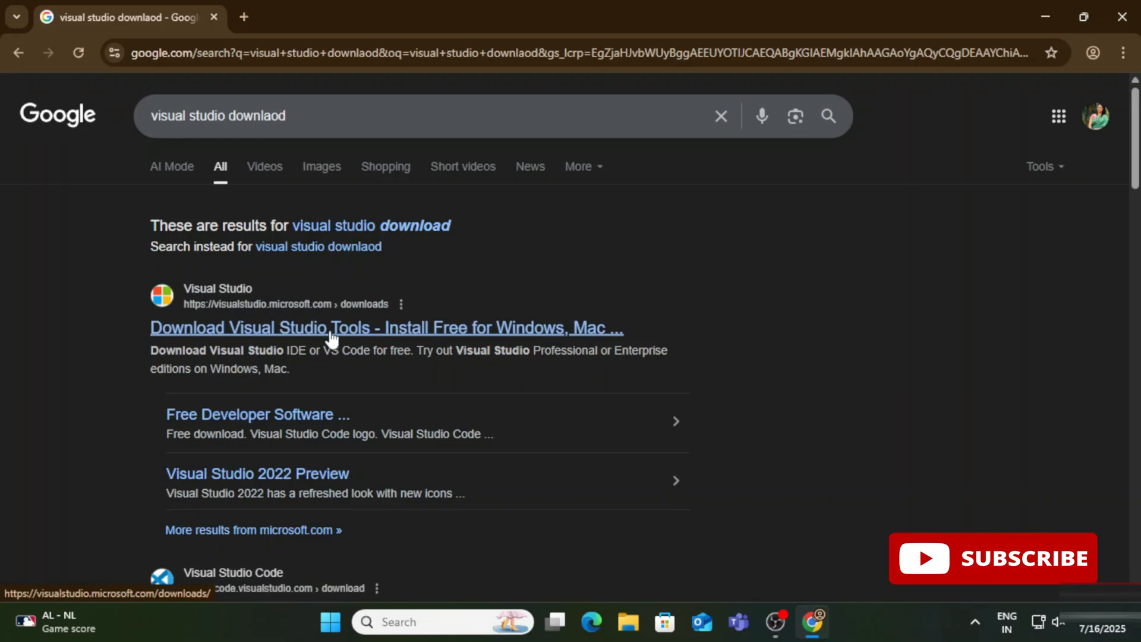
pyautogui.click(330, 327)
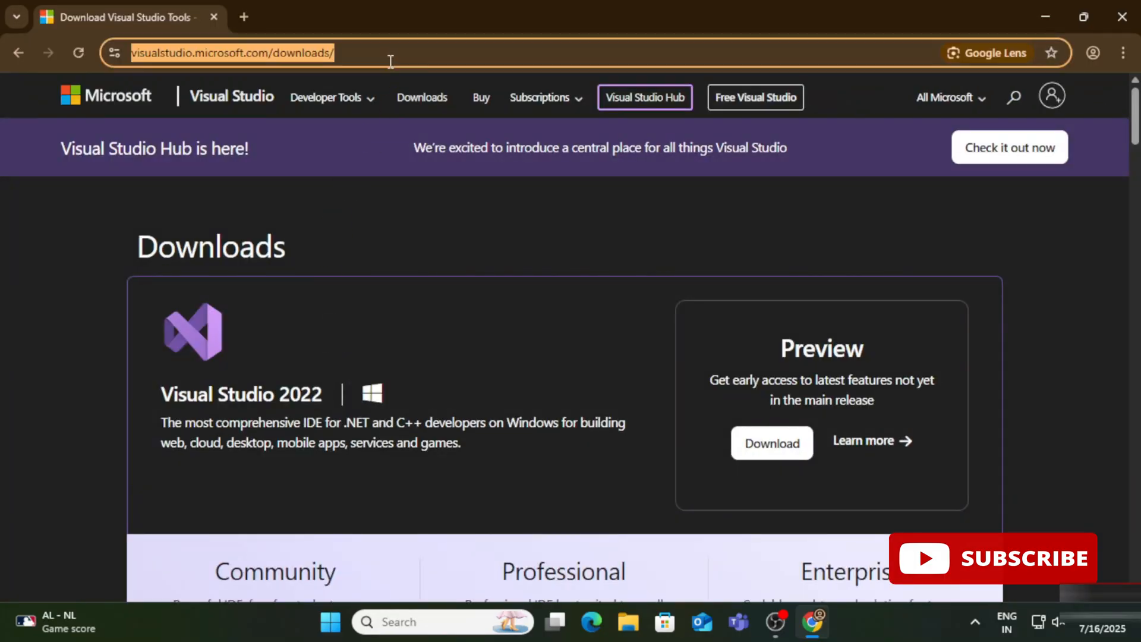
# - Start the free download of Visual Studio 2022 Community edition
pyautogui.scroll(-3)
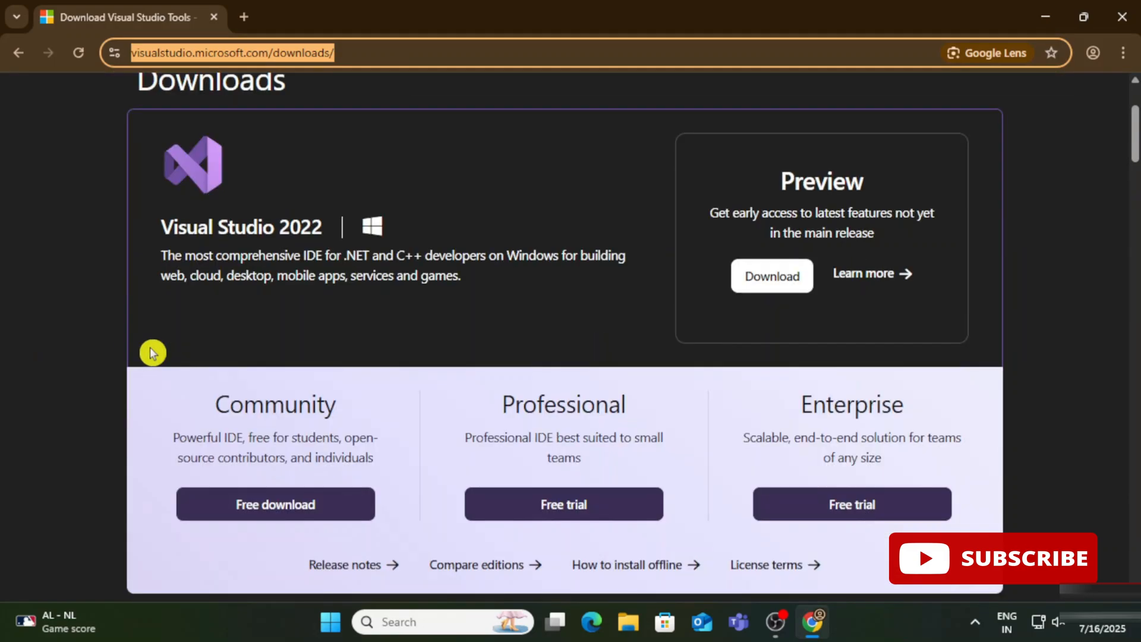
pyautogui.moveTo(275, 405)
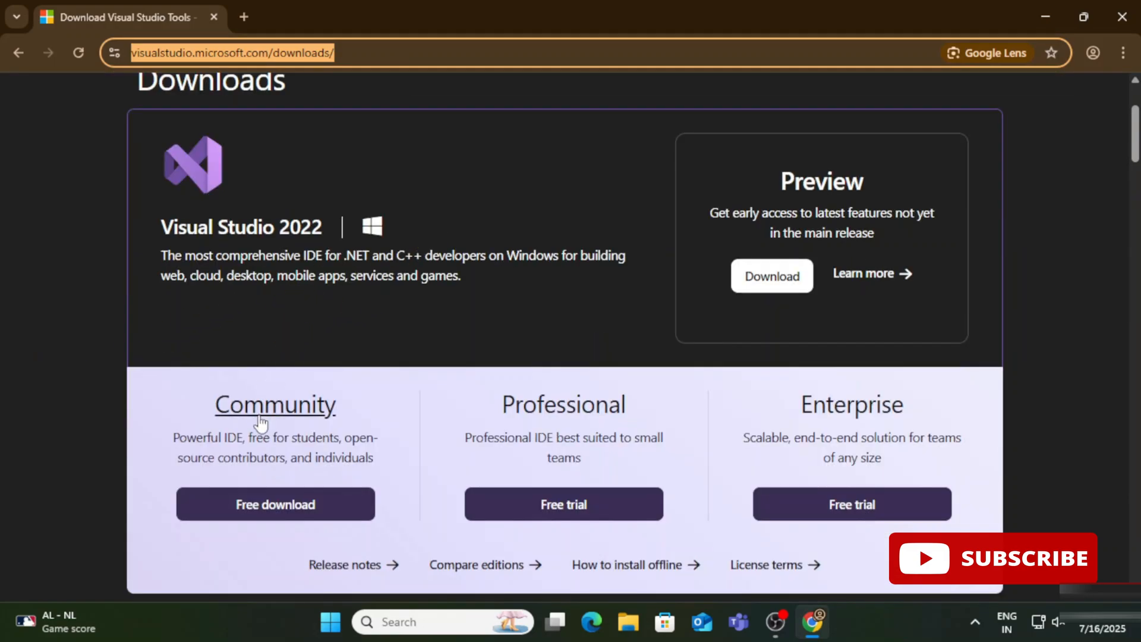
pyautogui.moveTo(811, 438)
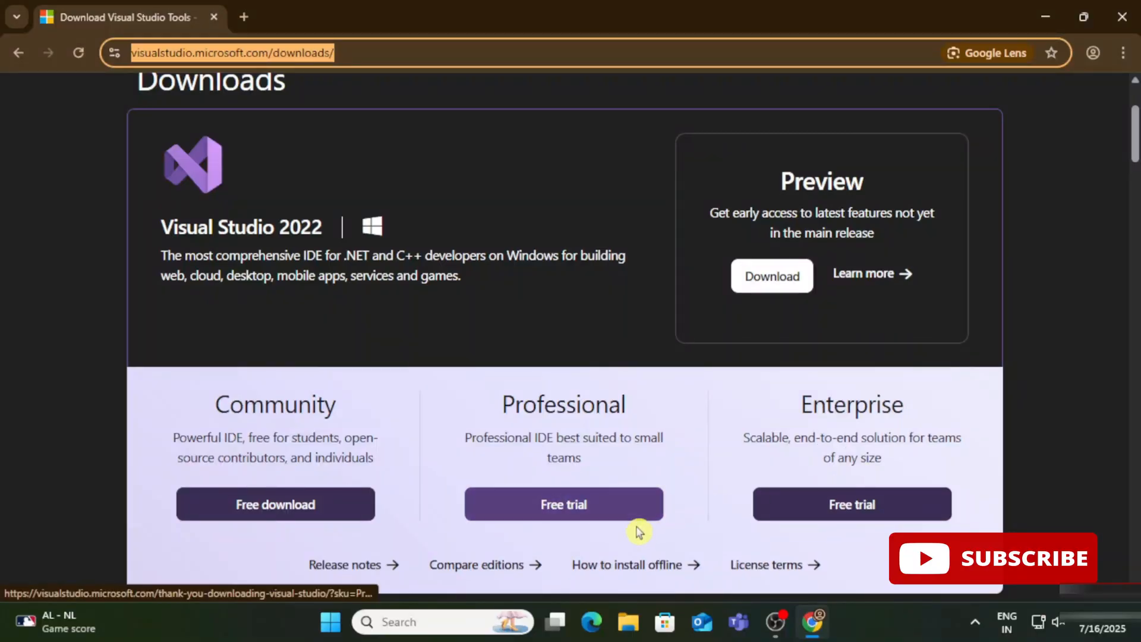
pyautogui.scroll(-3)
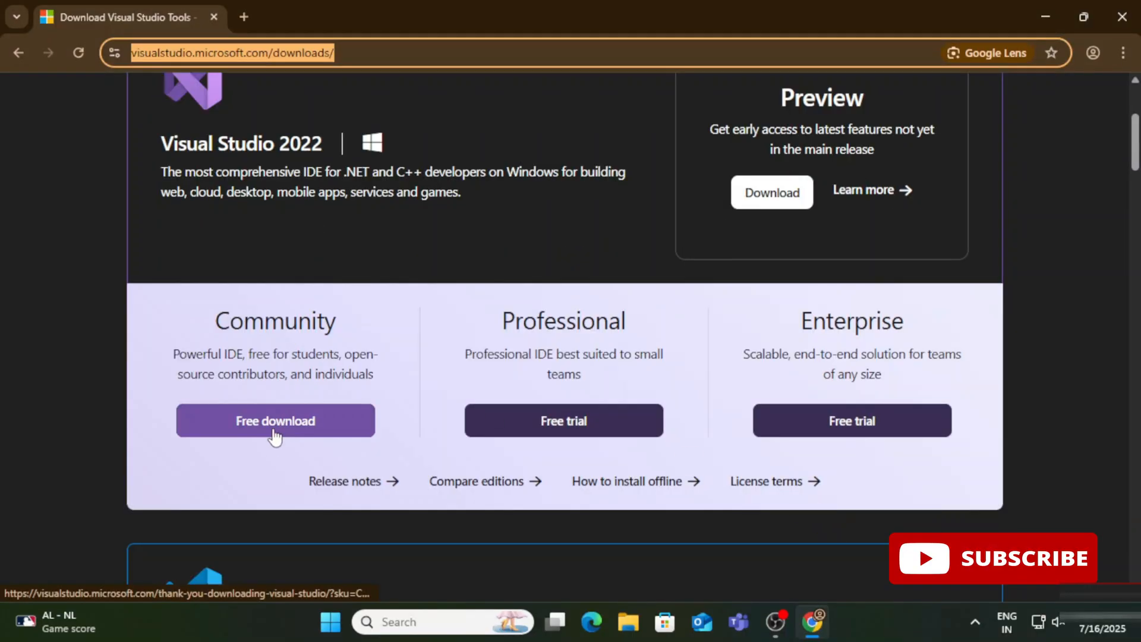
pyautogui.click(275, 420)
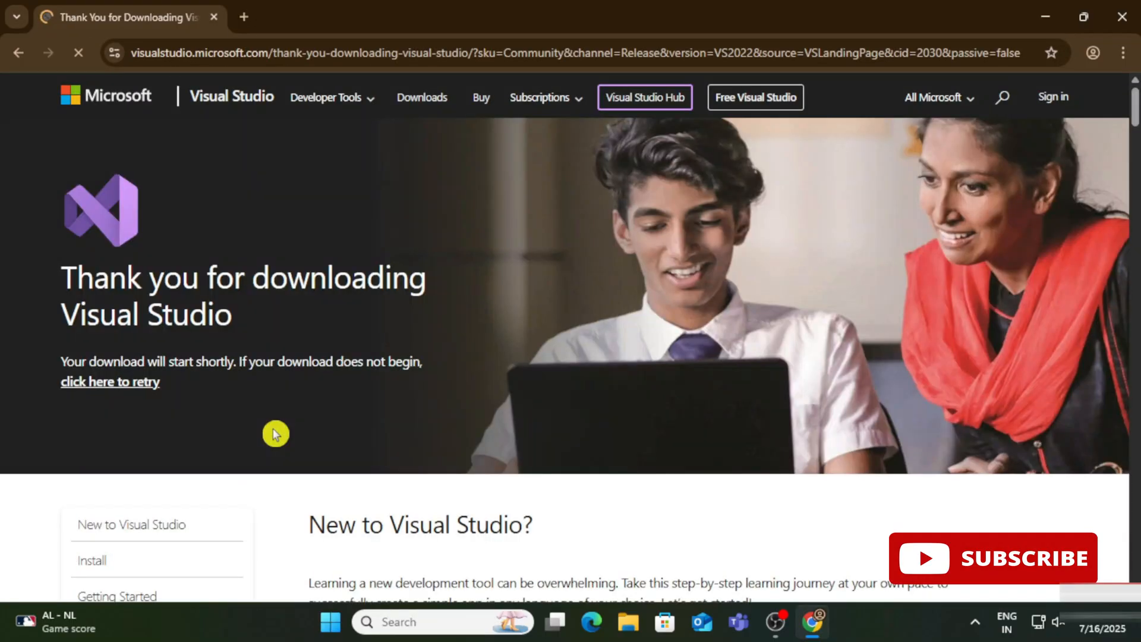
# - Run VisualStudioSetup.exe from Chrome's recent download history
pyautogui.scroll(-3)
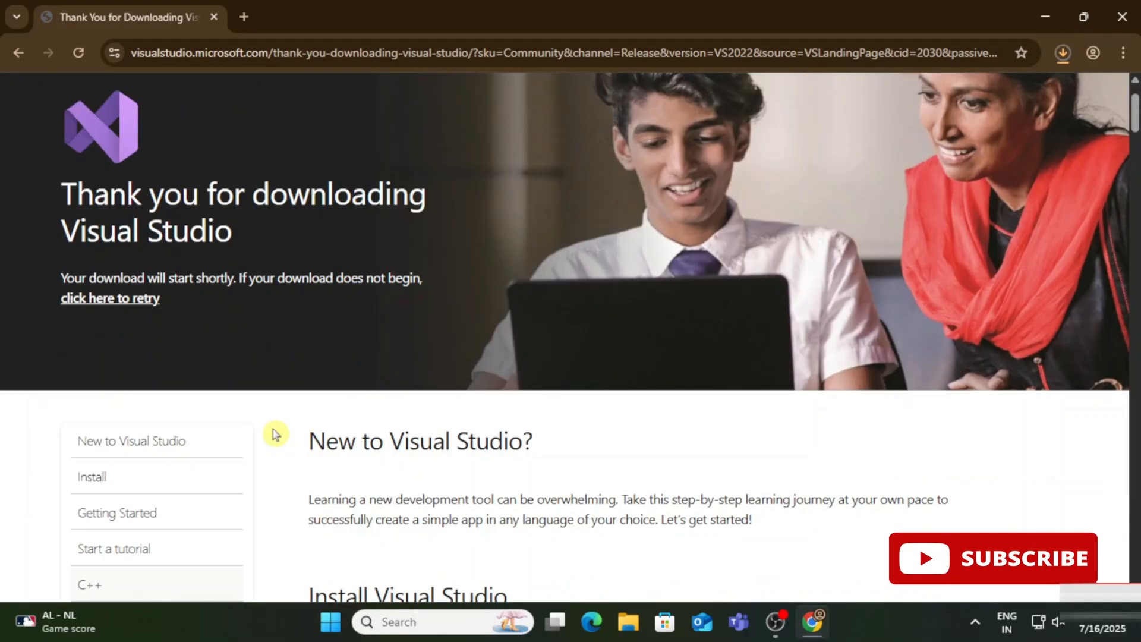
pyautogui.scroll(3)
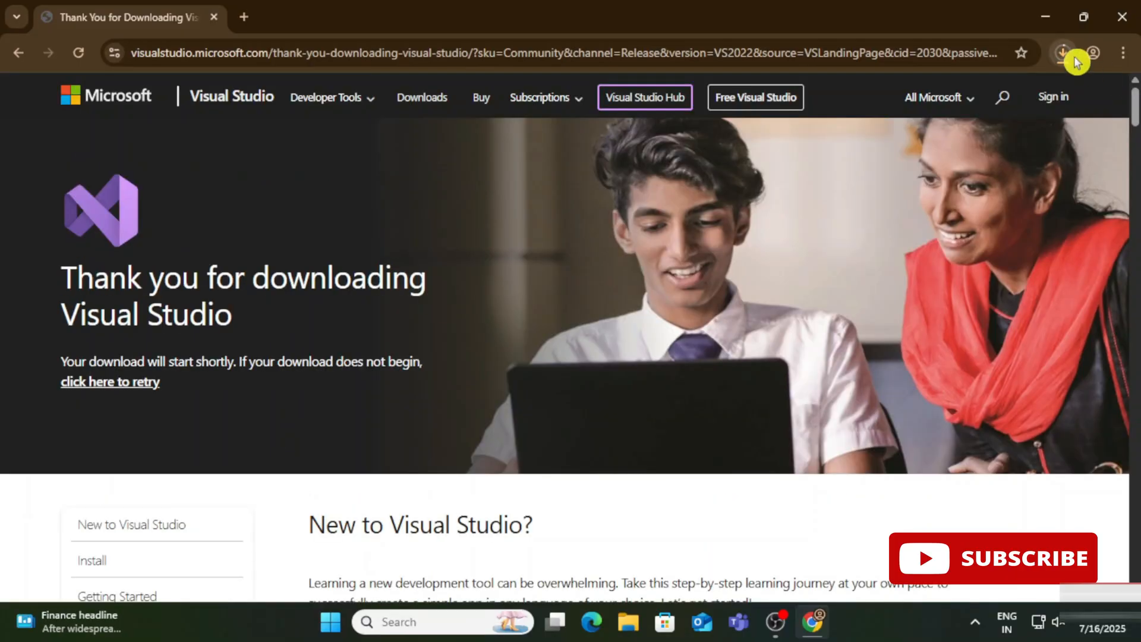
pyautogui.moveTo(1061, 78)
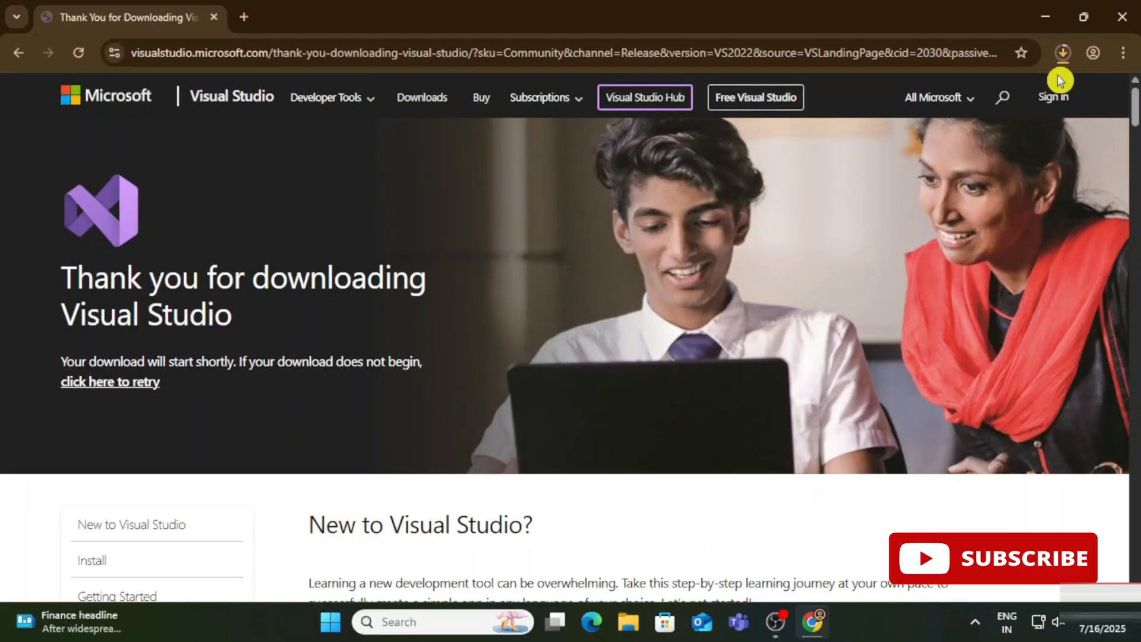
pyautogui.moveTo(1037, 29)
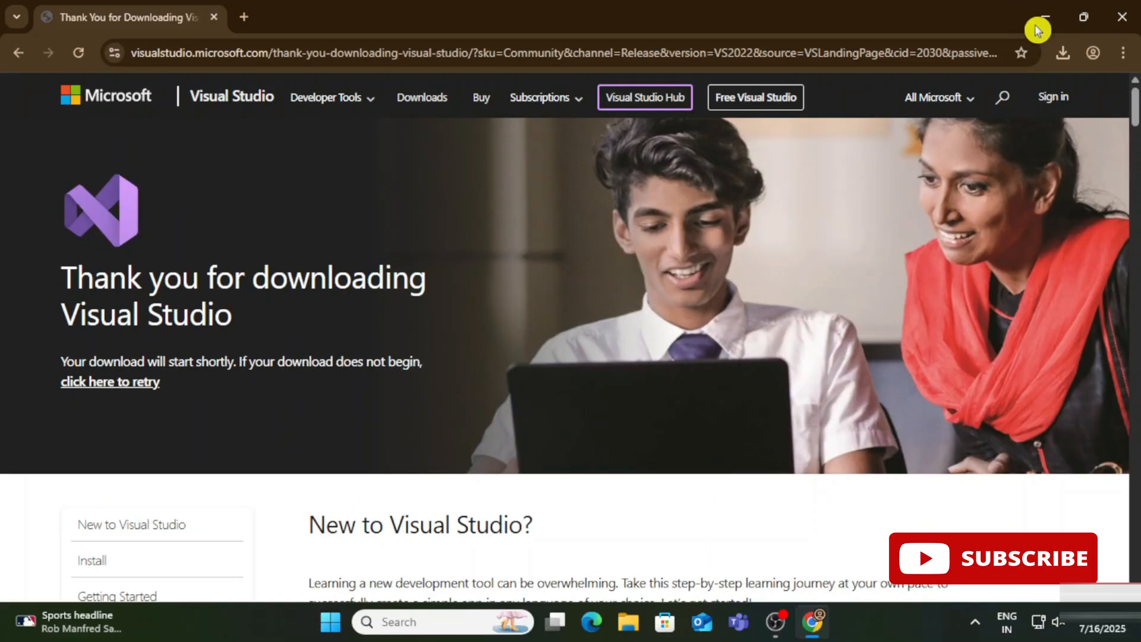
pyautogui.click(1062, 52)
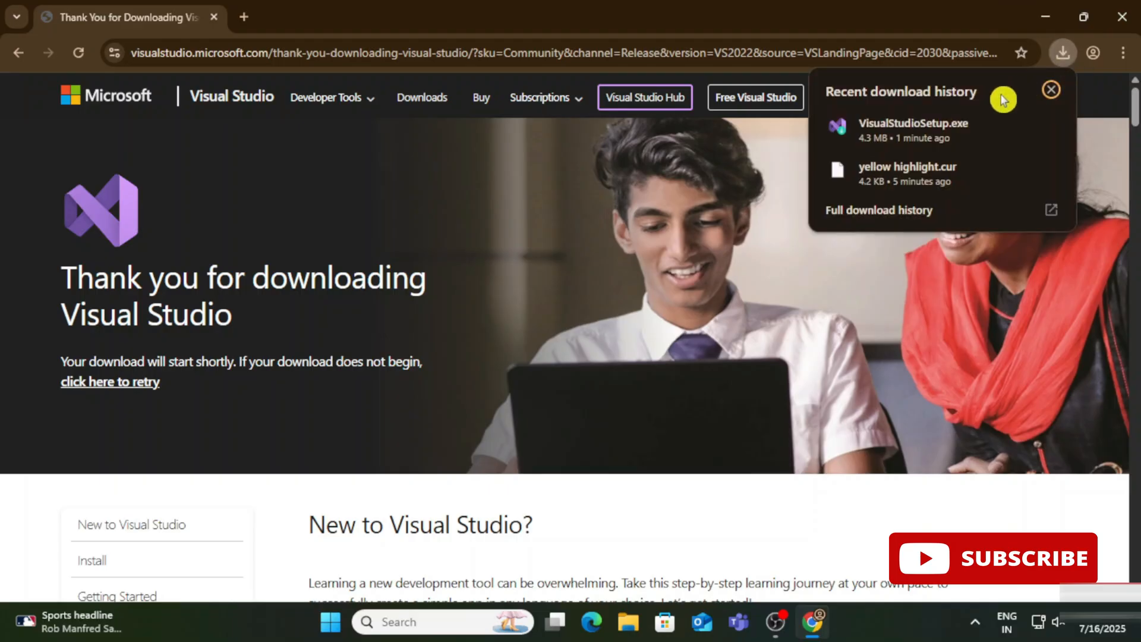
pyautogui.moveTo(946, 139)
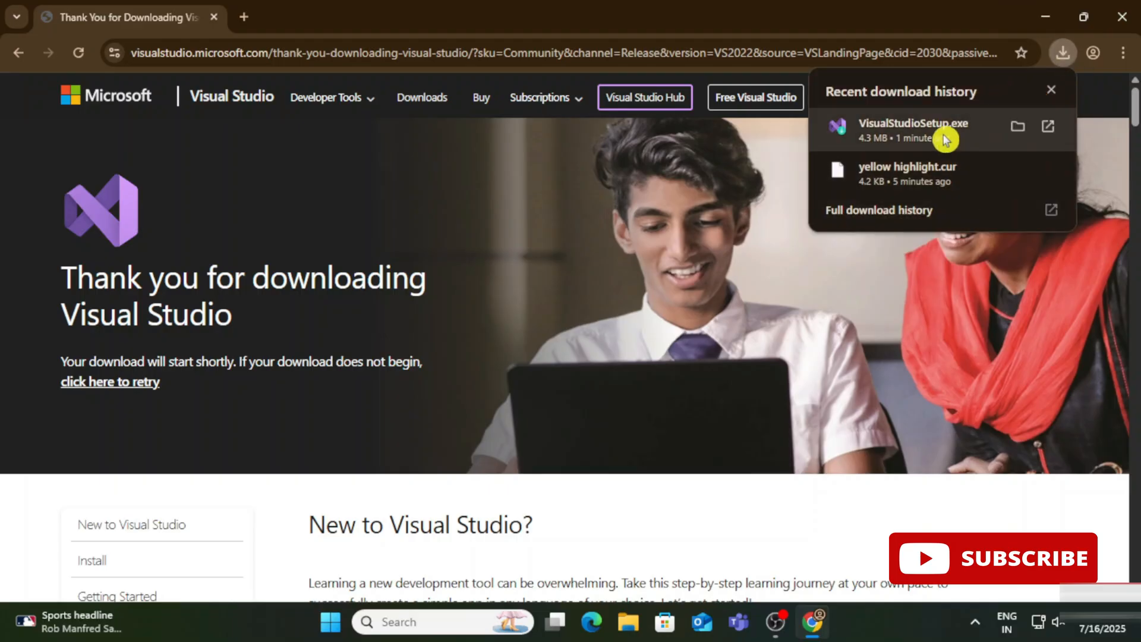
pyautogui.click(913, 123)
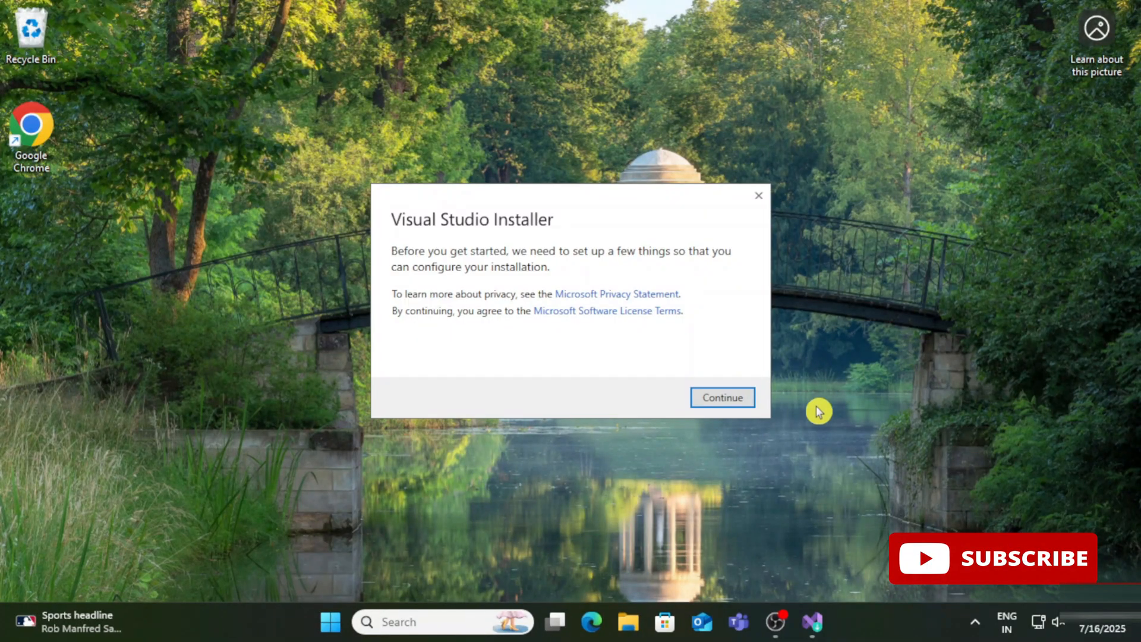
pyautogui.moveTo(521, 349)
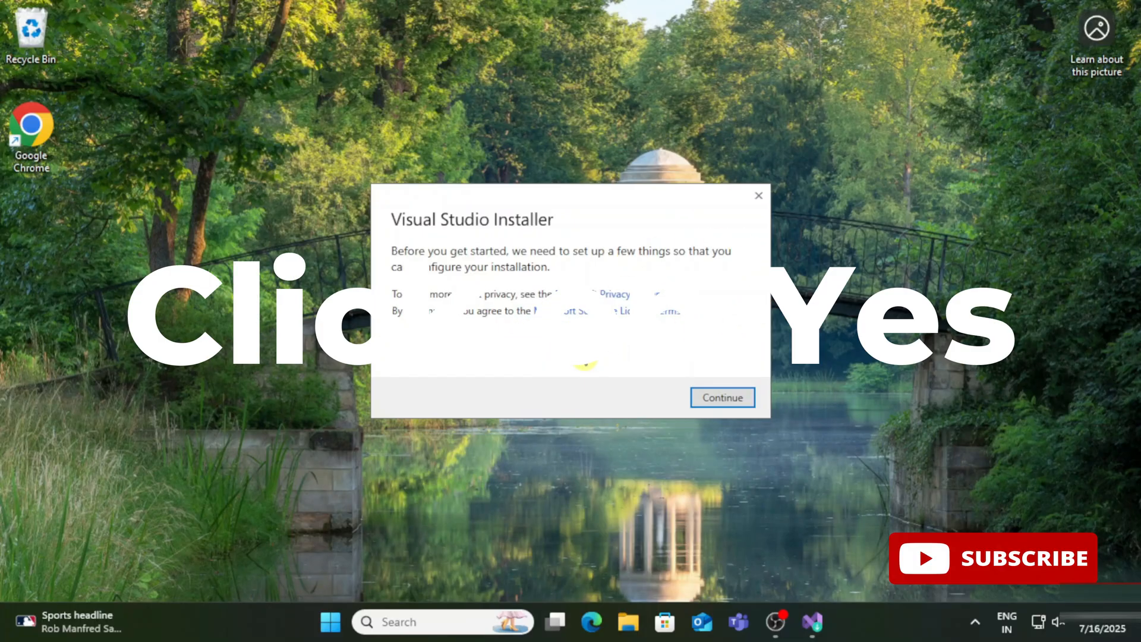
# - Agree to the privacy and license terms and continue installer setup
pyautogui.click(722, 397)
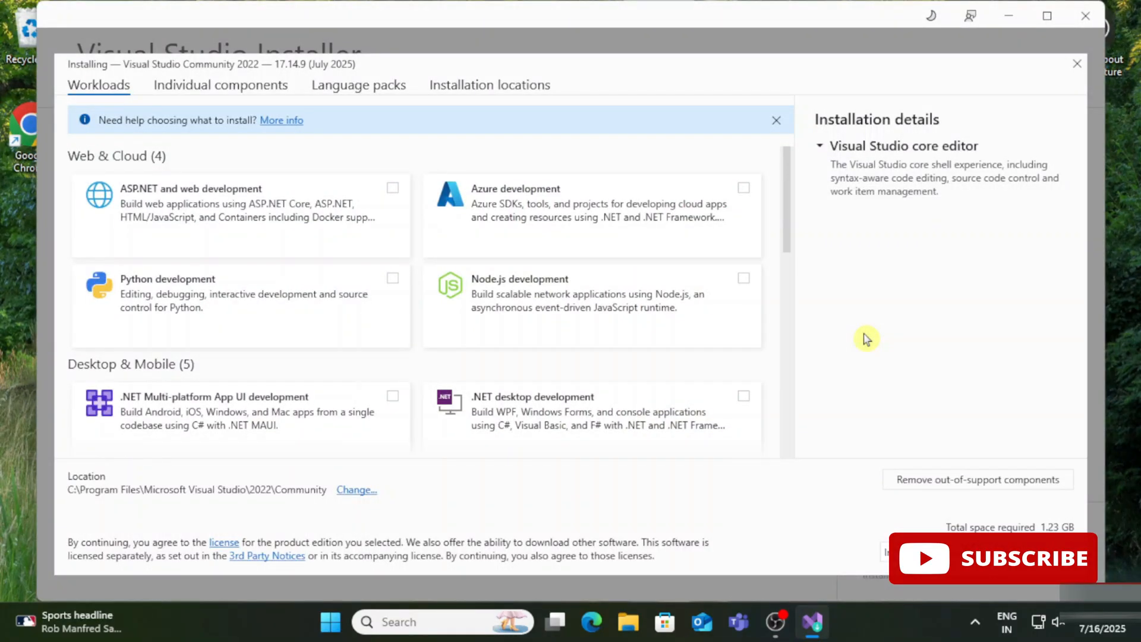
pyautogui.moveTo(851, 342)
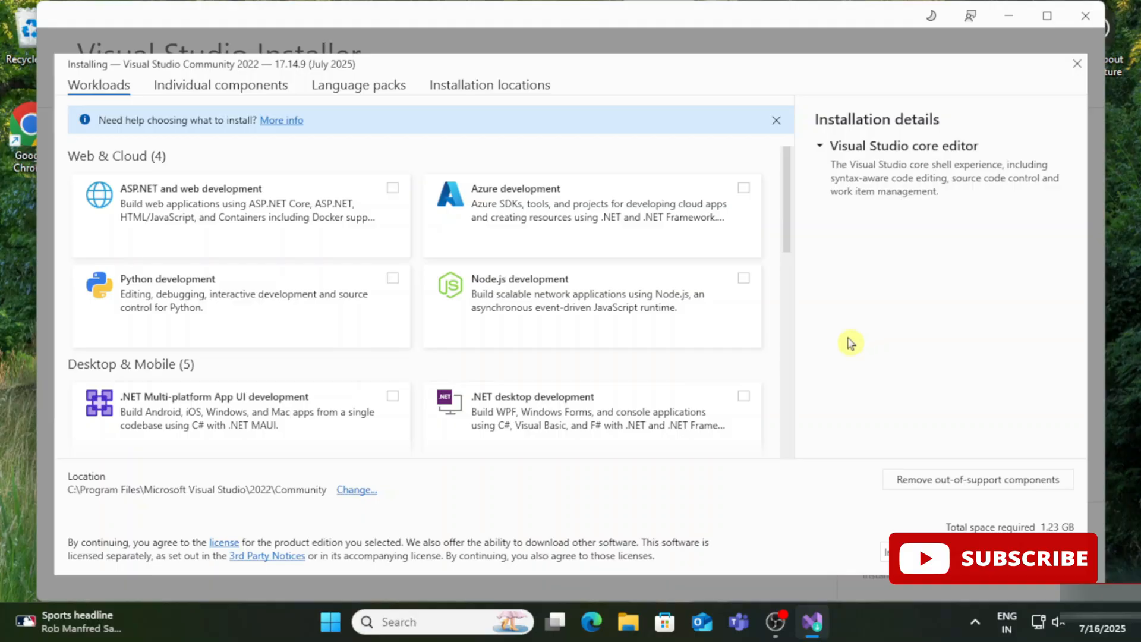
pyautogui.moveTo(520, 384)
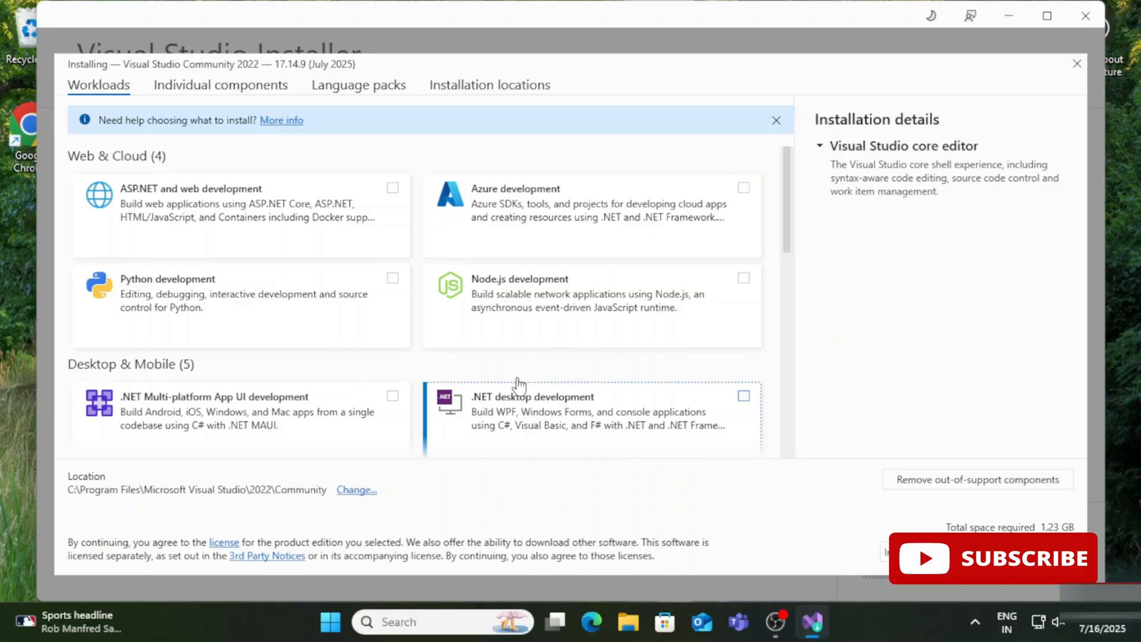
# - Tick the .NET desktop development workload and review its components (7.75 GB required)
pyautogui.scroll(-3)
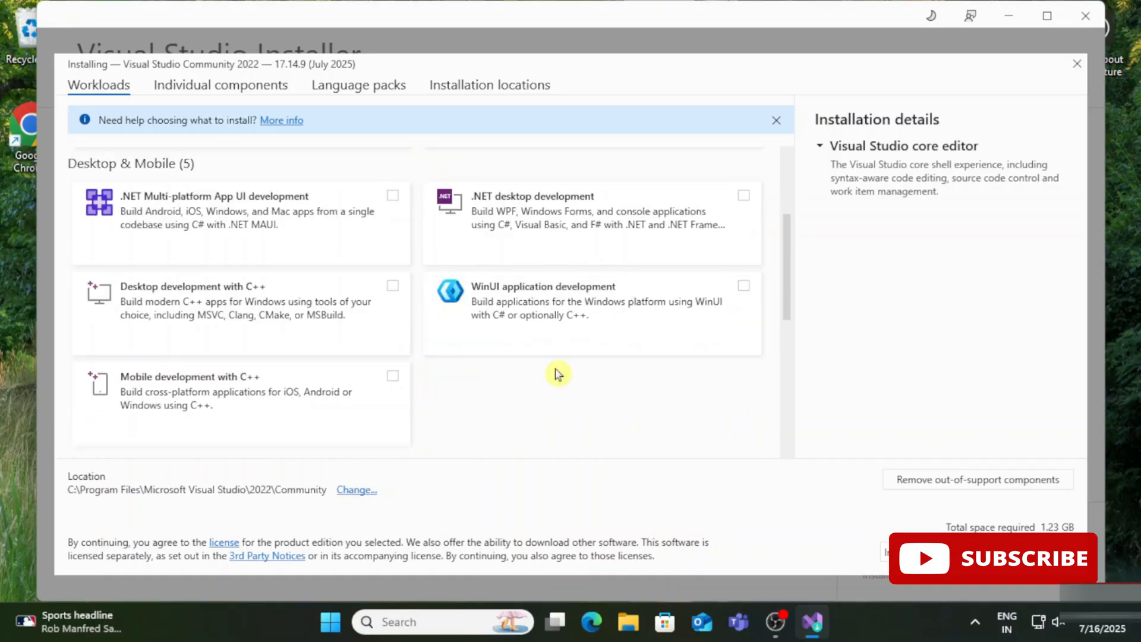
pyautogui.scroll(-3)
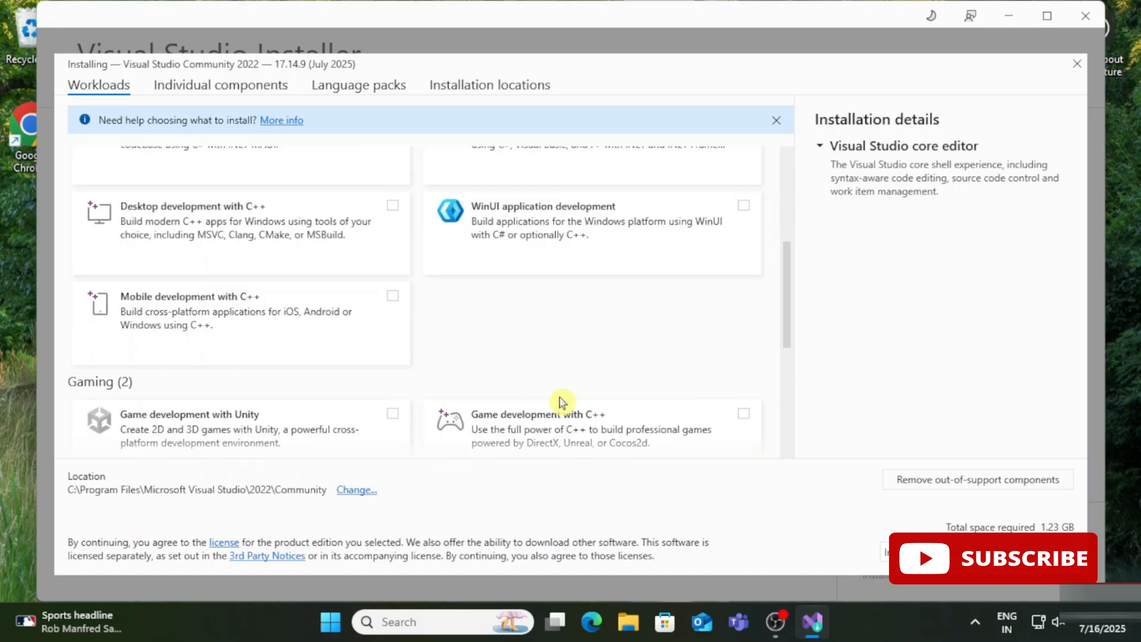
pyautogui.scroll(3)
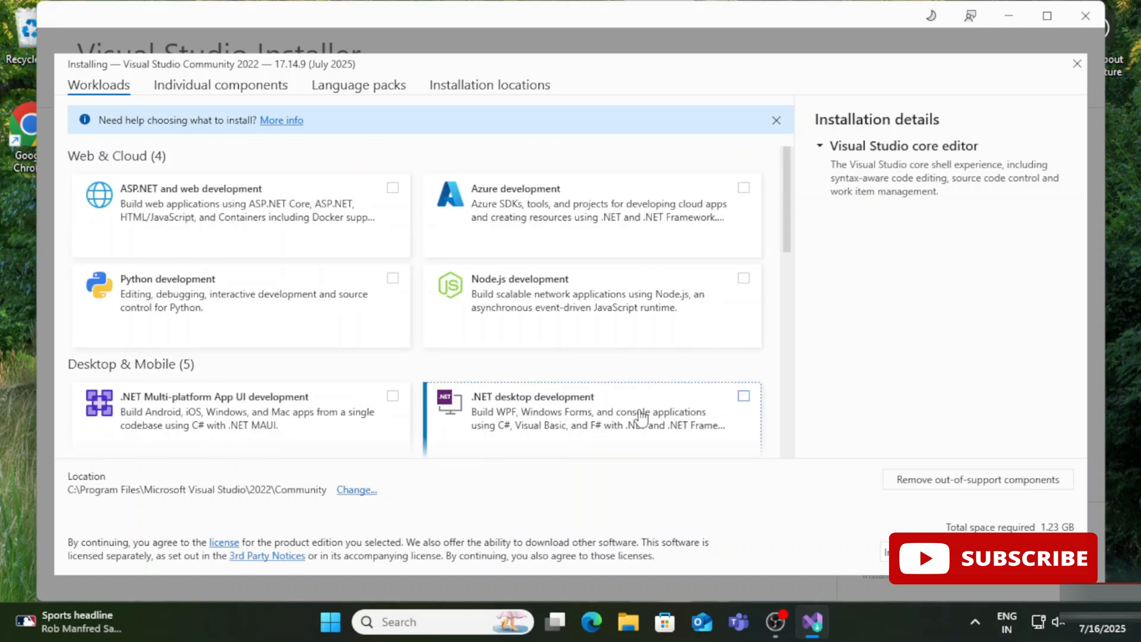
pyautogui.moveTo(641, 415)
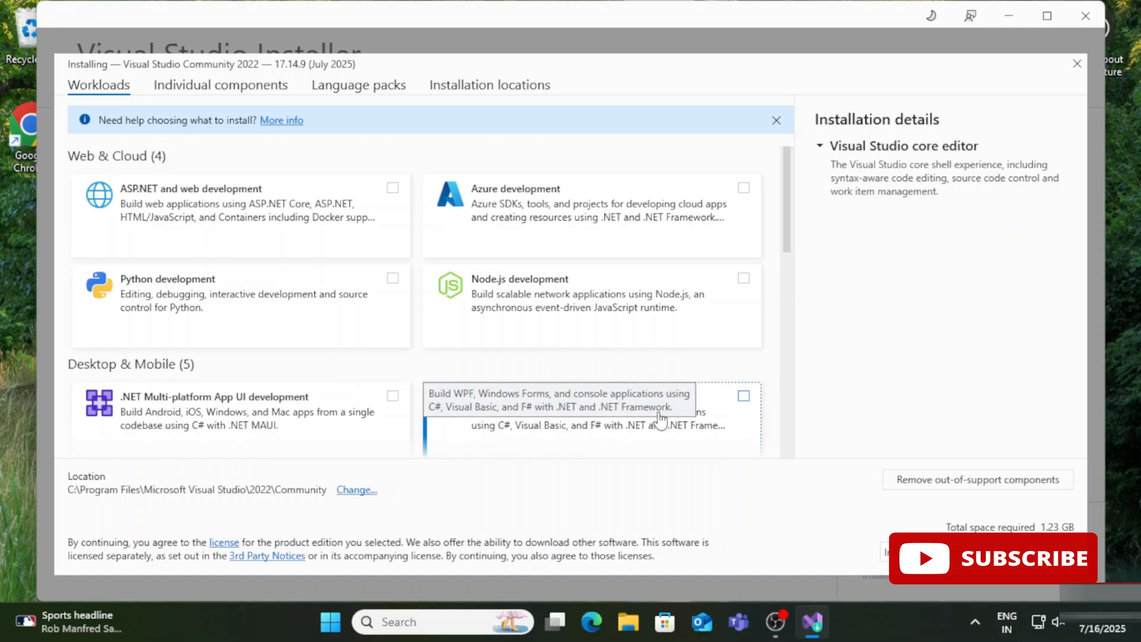
pyautogui.click(743, 395)
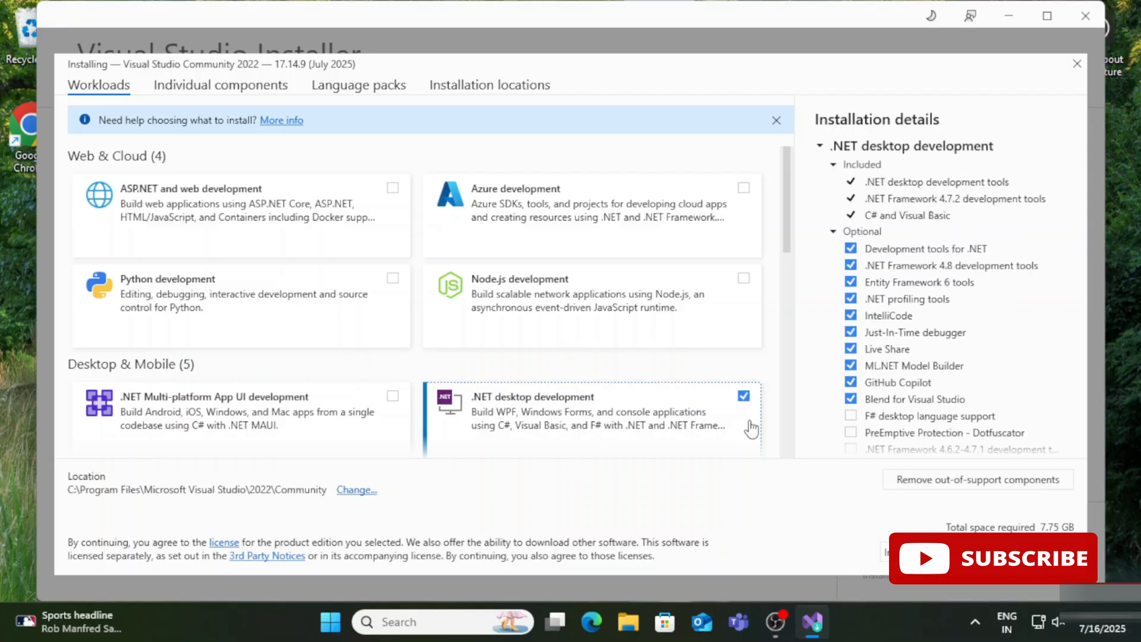
pyautogui.moveTo(918, 165)
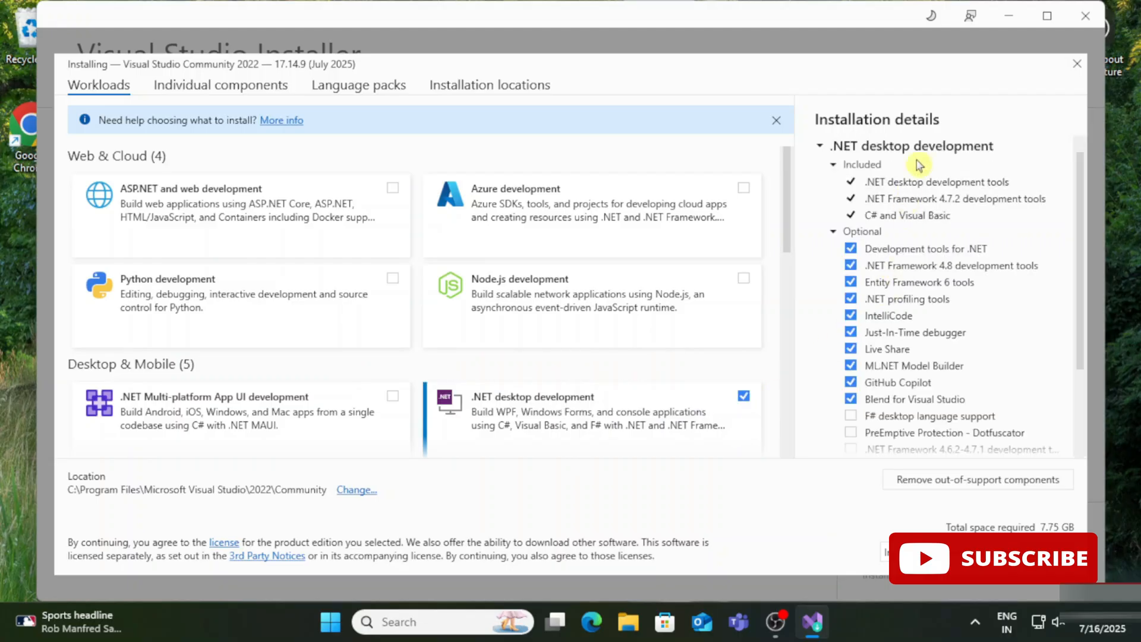
pyautogui.moveTo(968, 210)
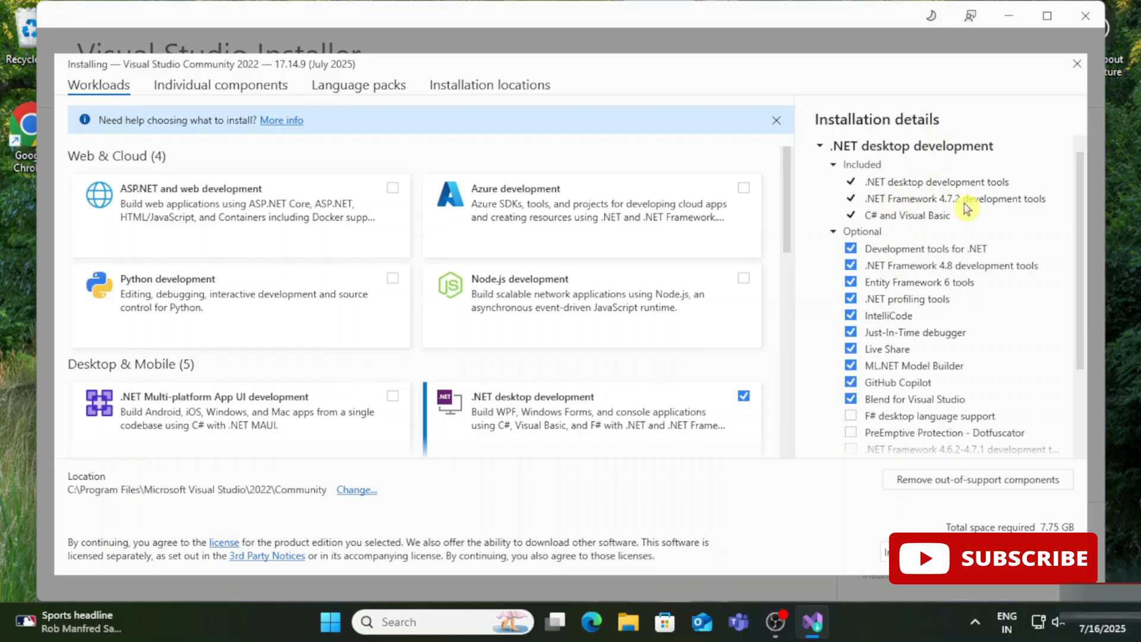
pyautogui.moveTo(935, 376)
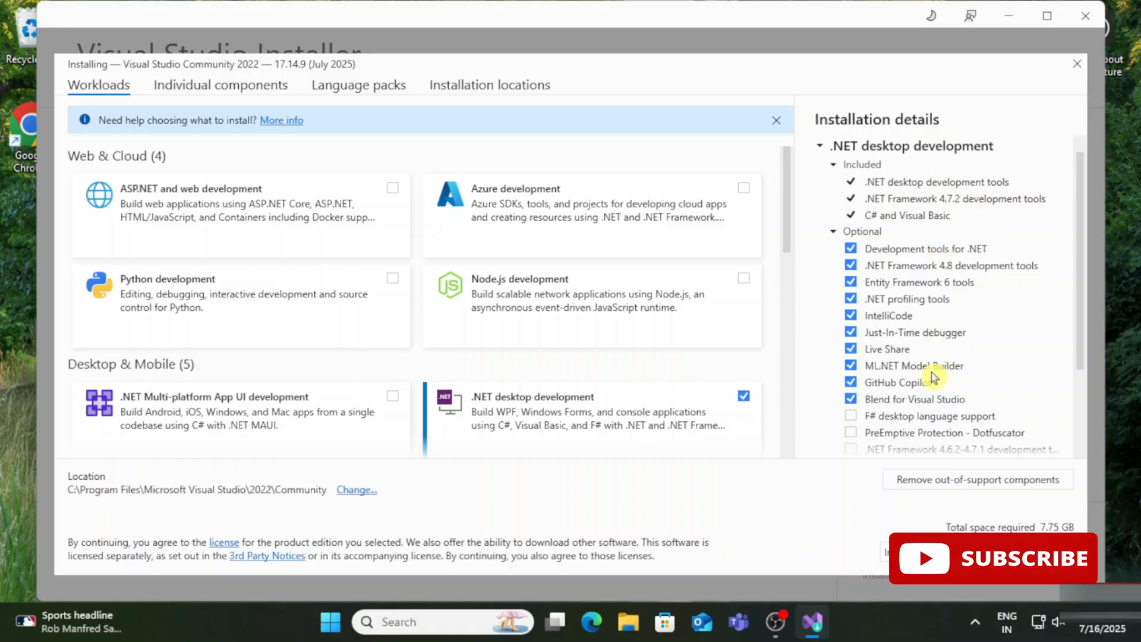
pyautogui.scroll(-3)
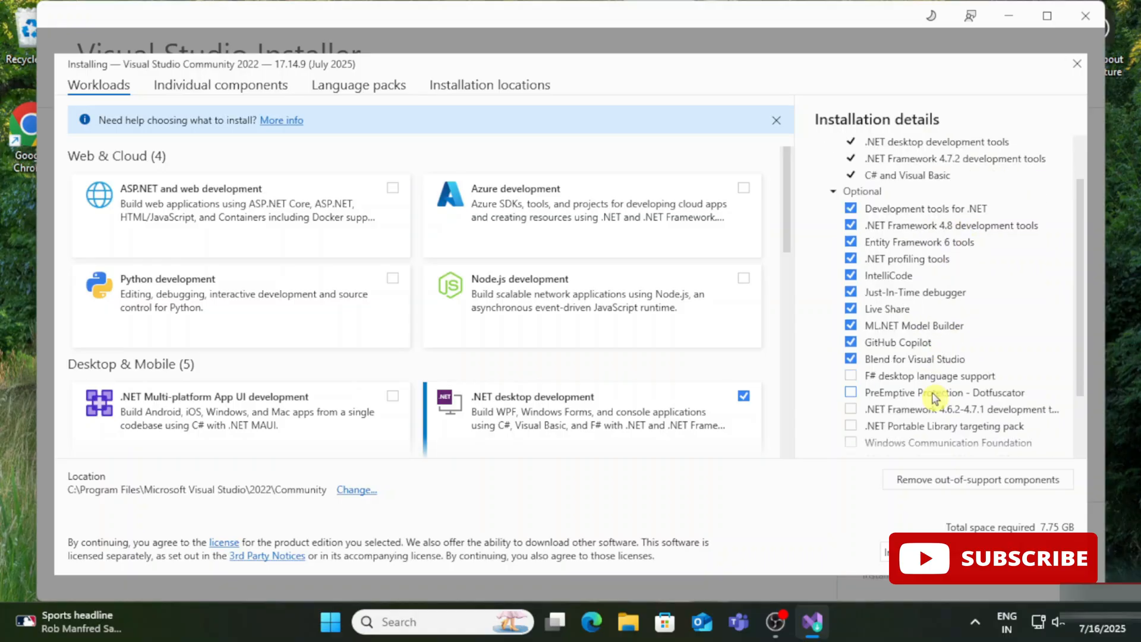
pyautogui.scroll(-3)
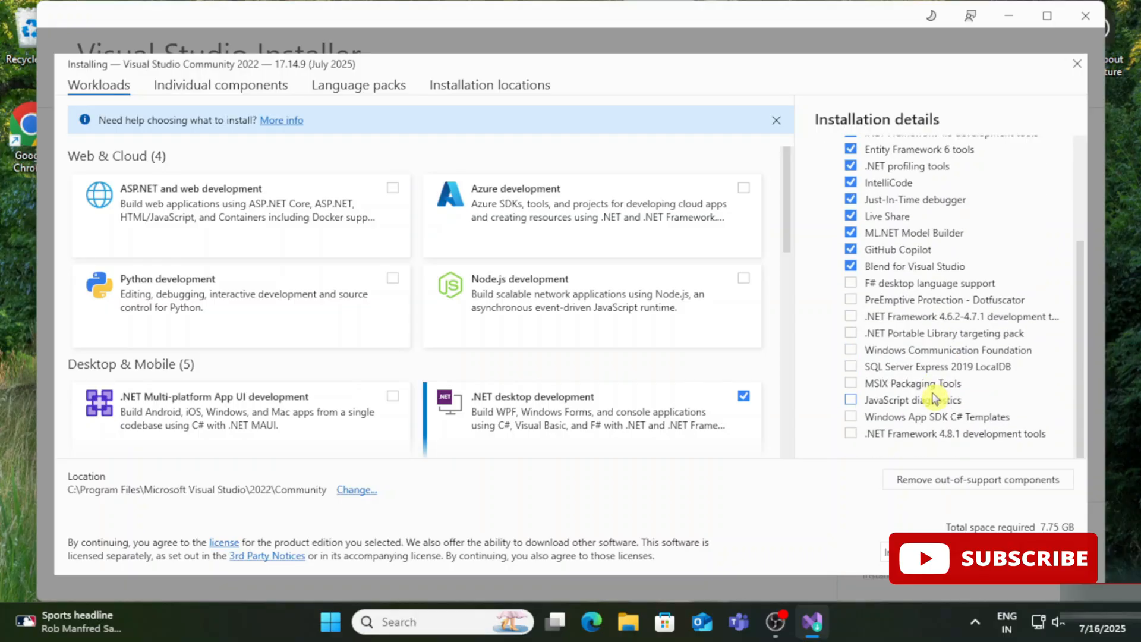
pyautogui.scroll(3)
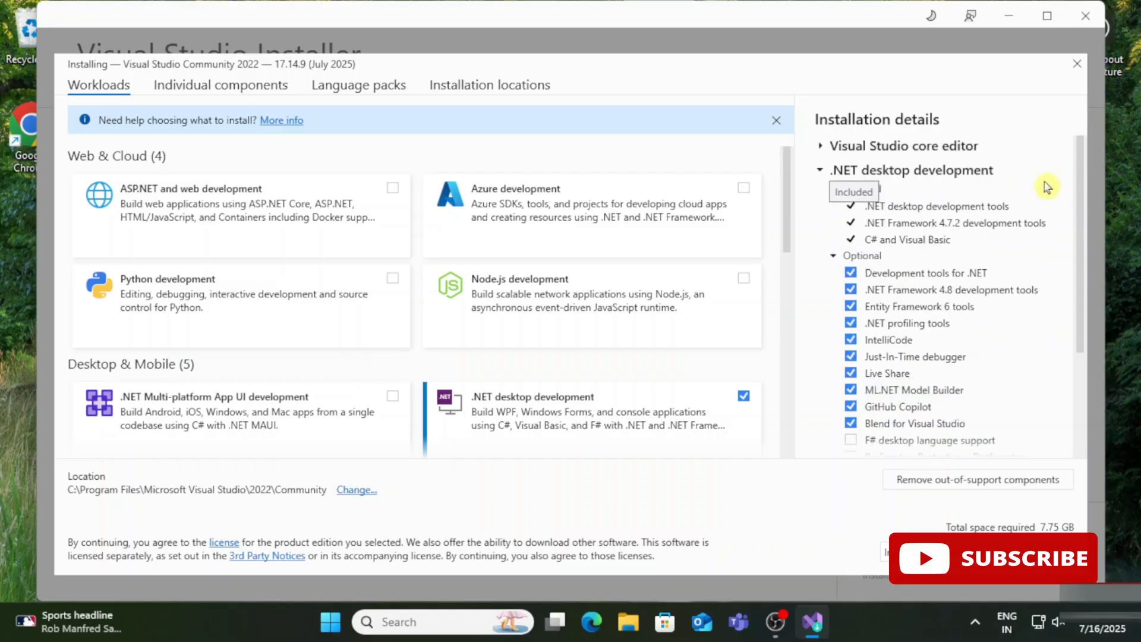
pyautogui.moveTo(199, 223)
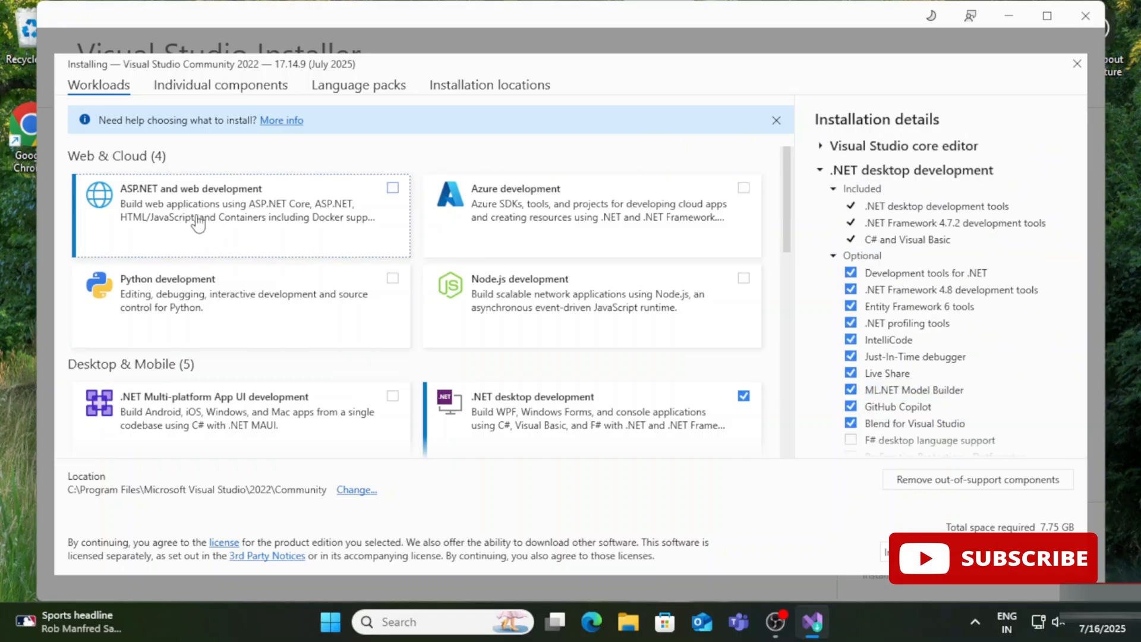
pyautogui.moveTo(363, 249)
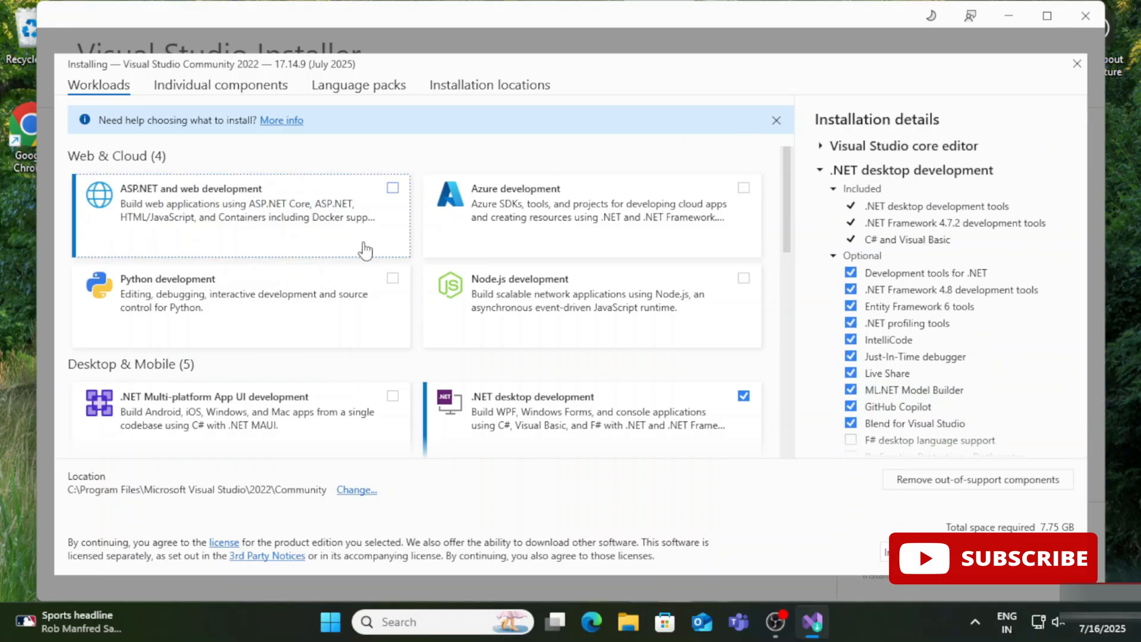
pyautogui.moveTo(351, 237)
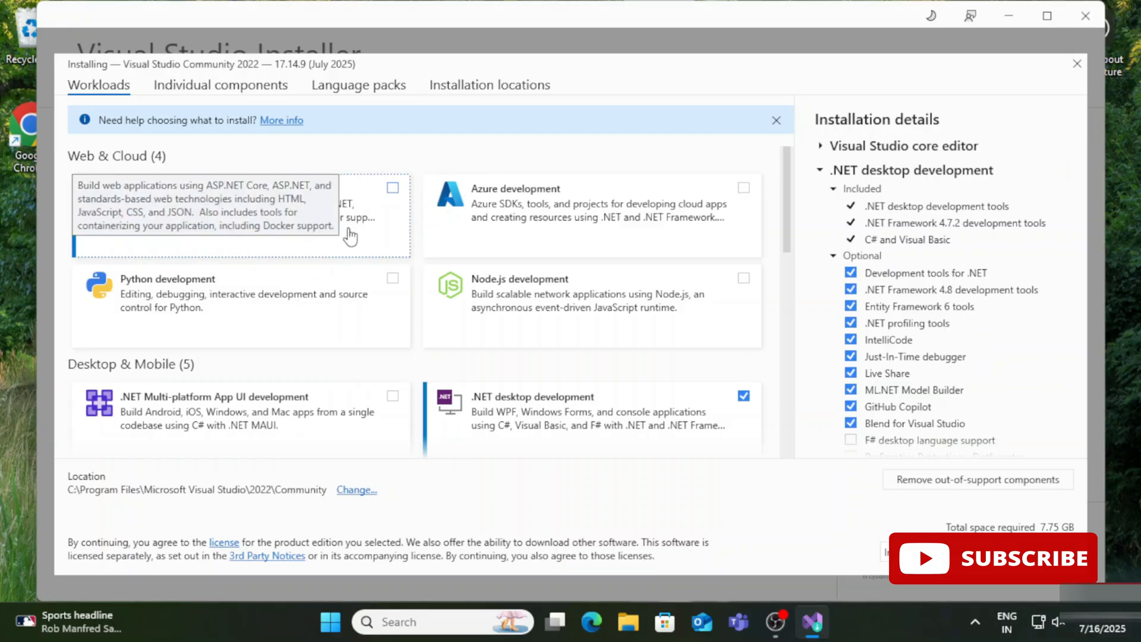
pyautogui.moveTo(373, 208)
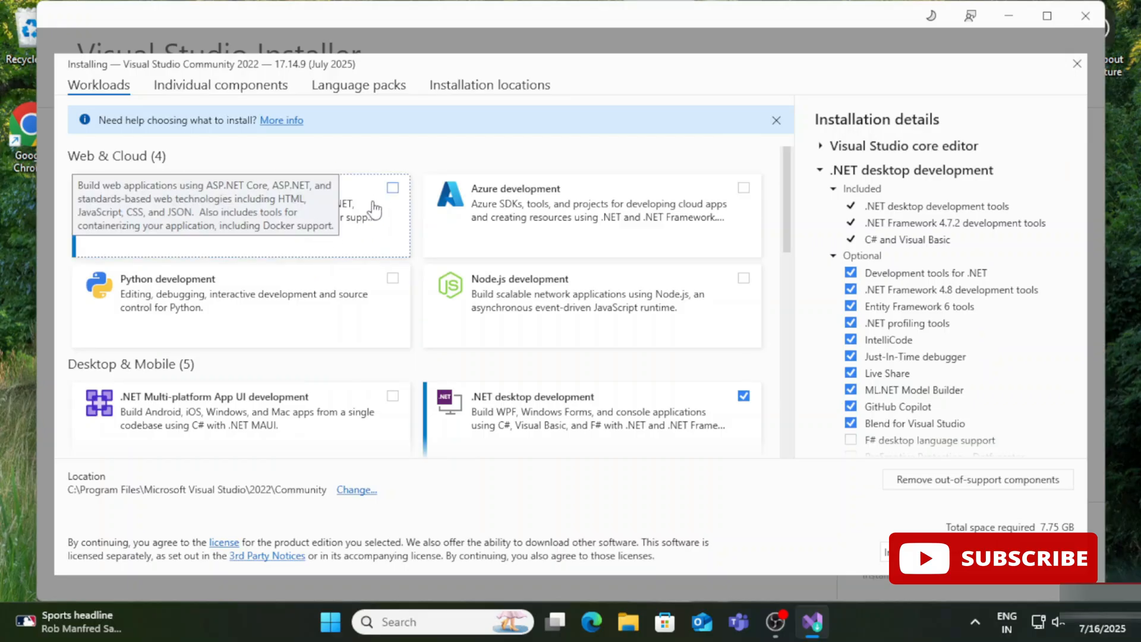
pyautogui.moveTo(391, 197)
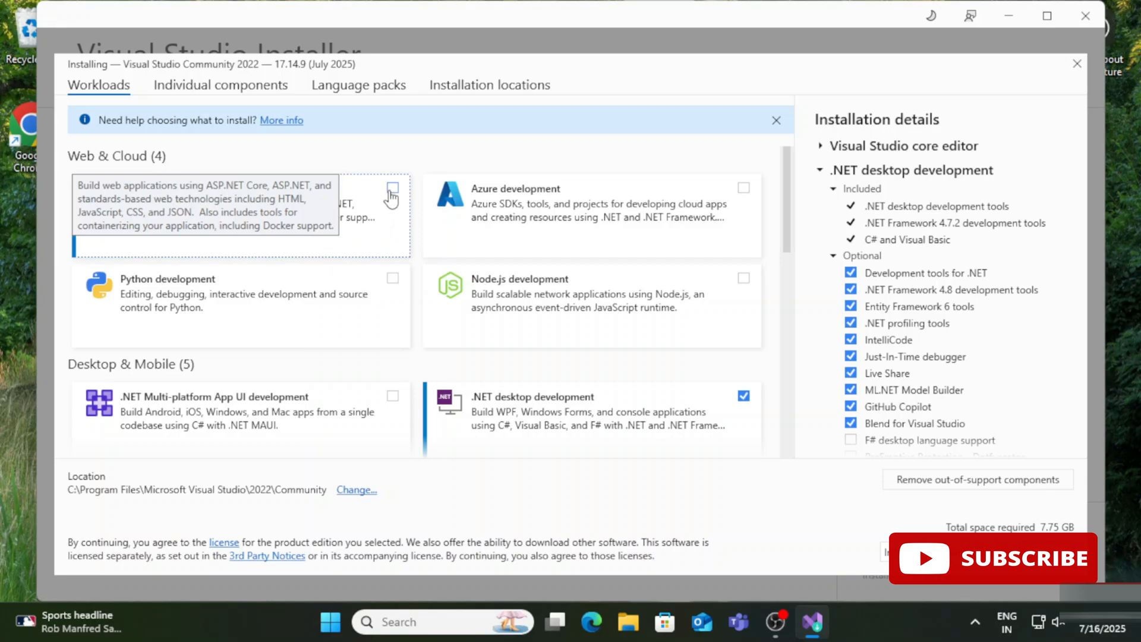
# - Also tick the ASP.NET and web development workload (9.09 GB required)
pyautogui.click(392, 188)
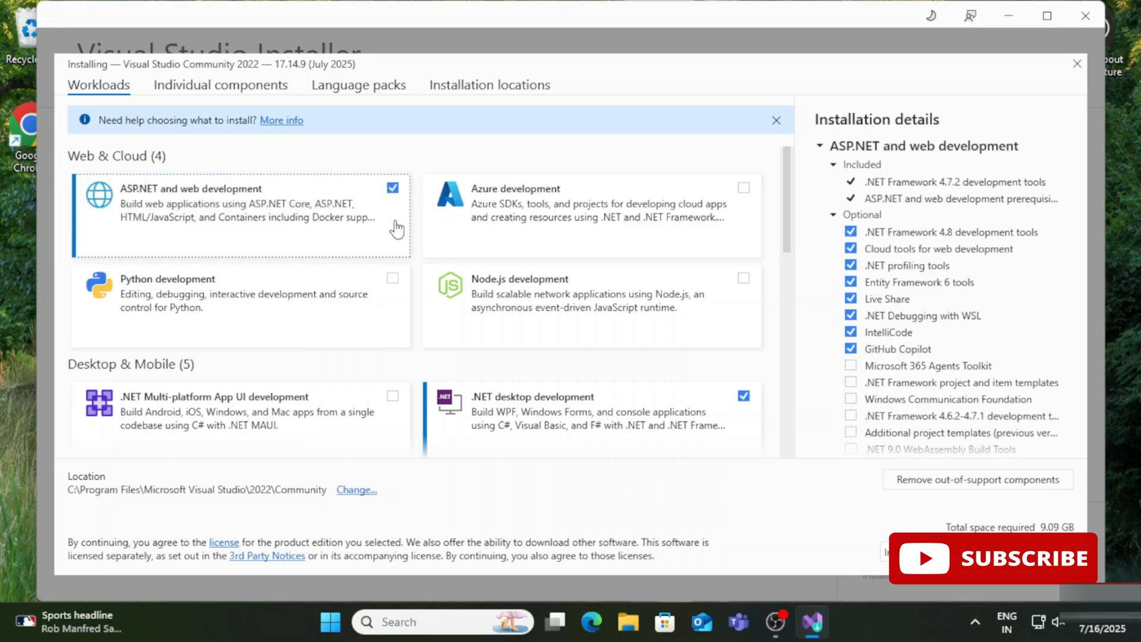
pyautogui.moveTo(926, 366)
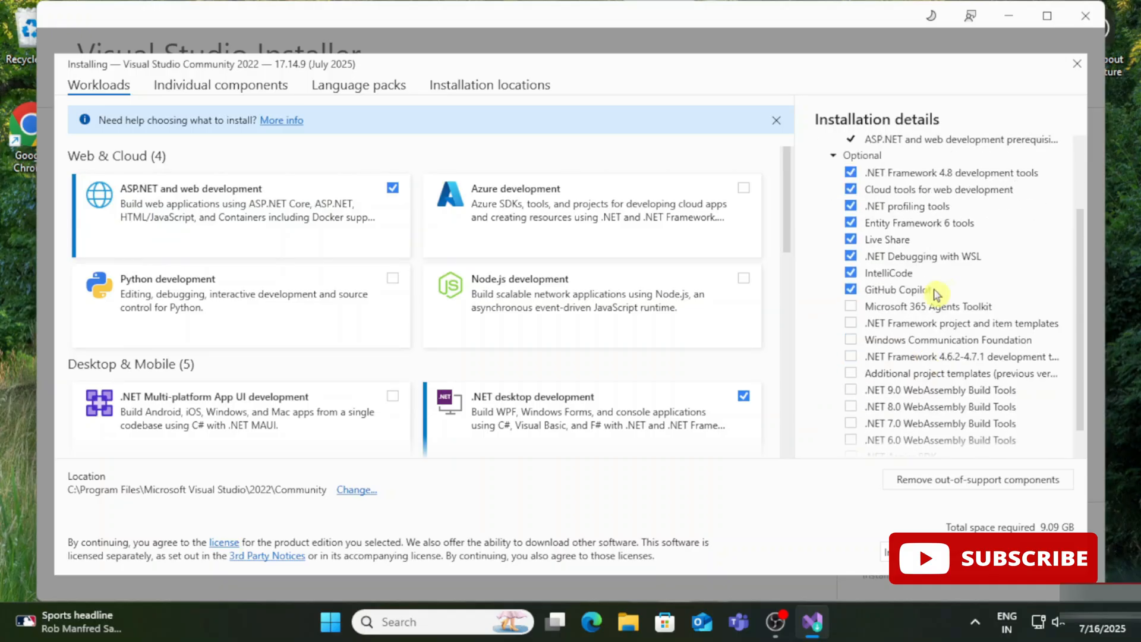
pyautogui.moveTo(963, 522)
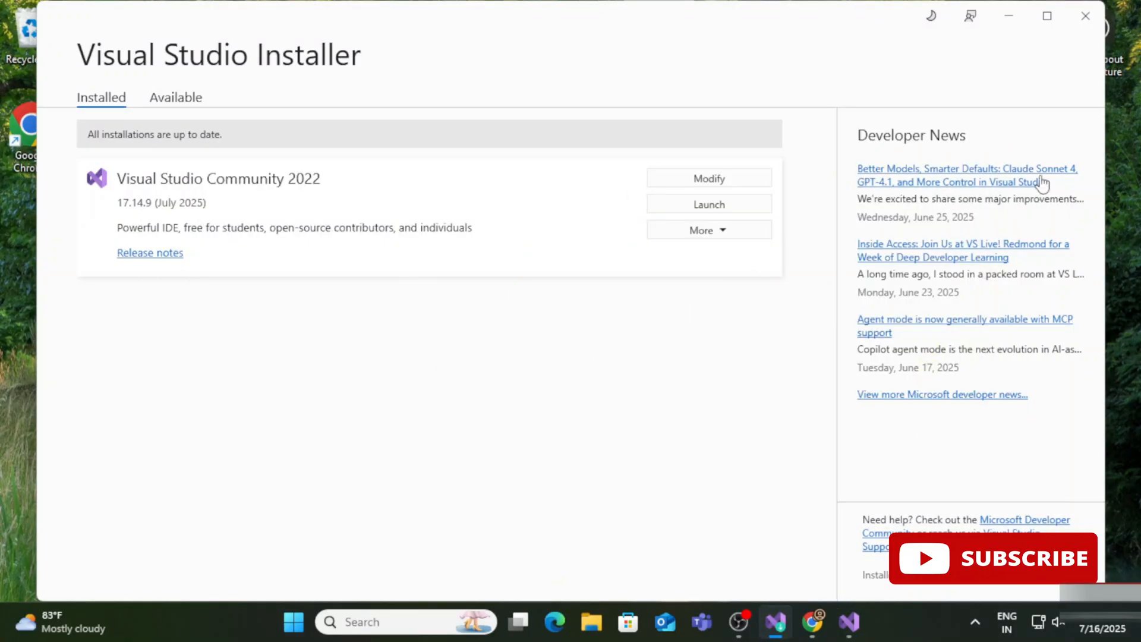
# - Launch the newly installed Visual Studio Community 2022
pyautogui.click(707, 204)
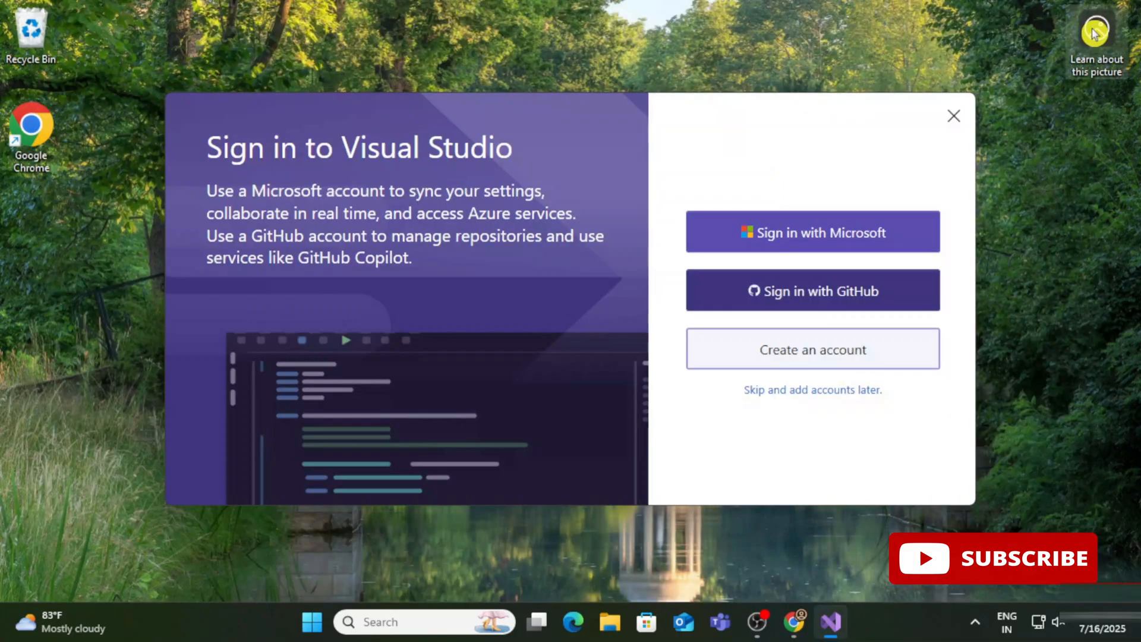
pyautogui.moveTo(876, 495)
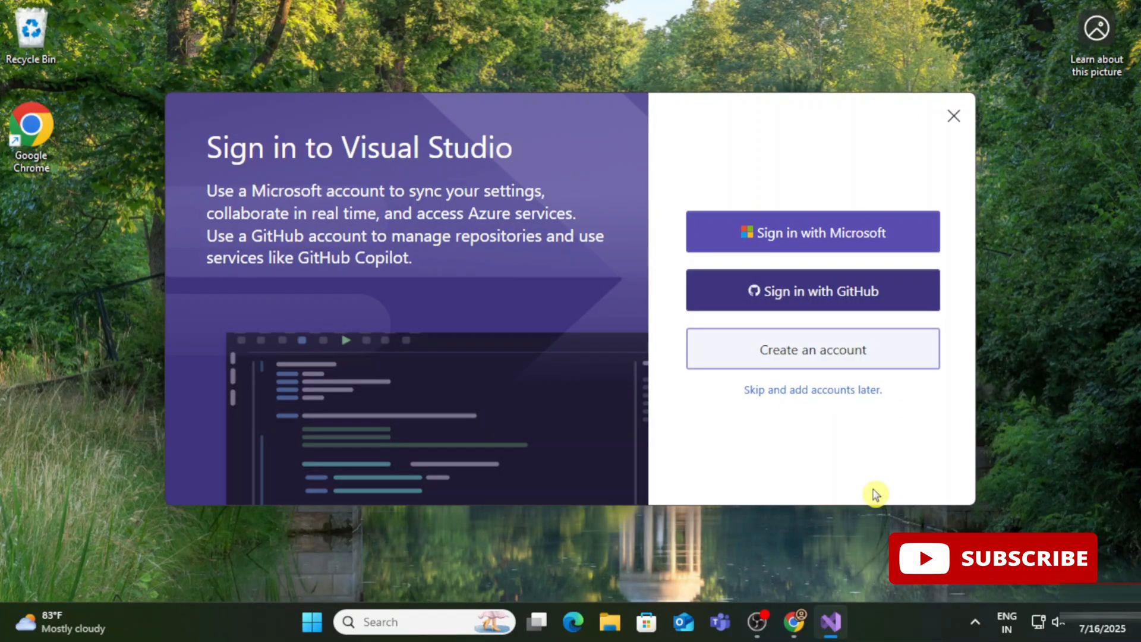
pyautogui.moveTo(830, 411)
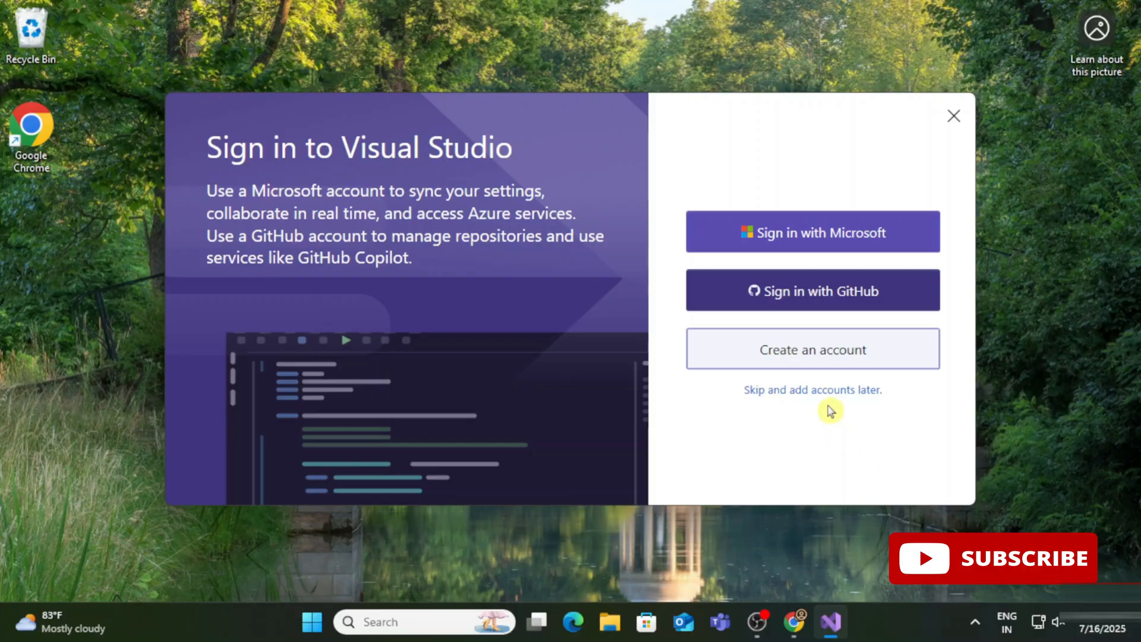
pyautogui.moveTo(837, 406)
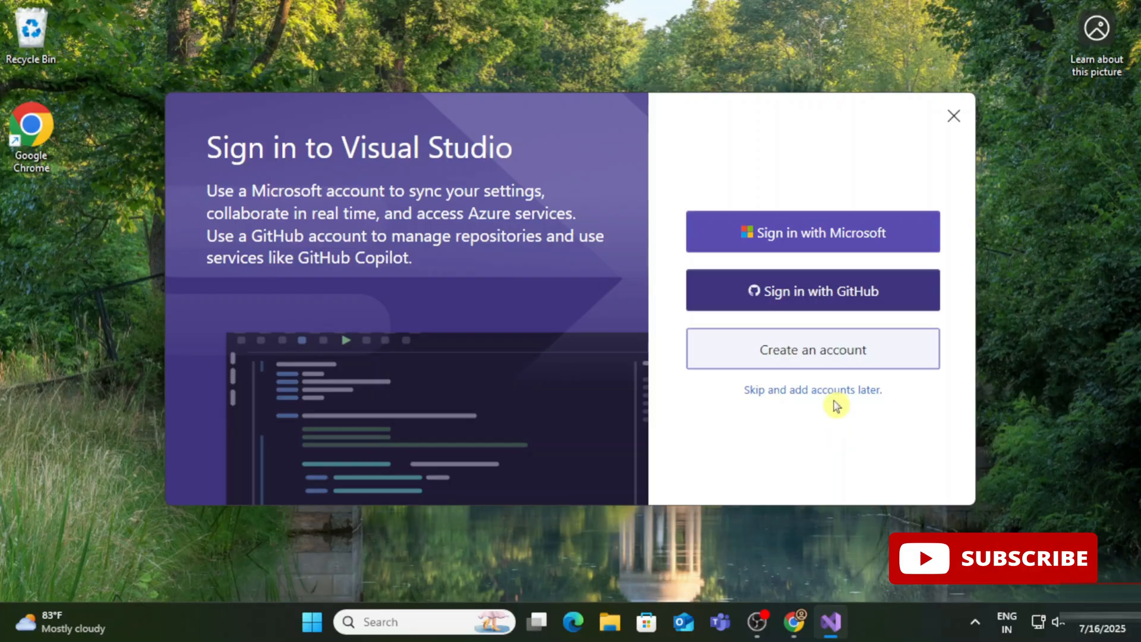
pyautogui.moveTo(852, 402)
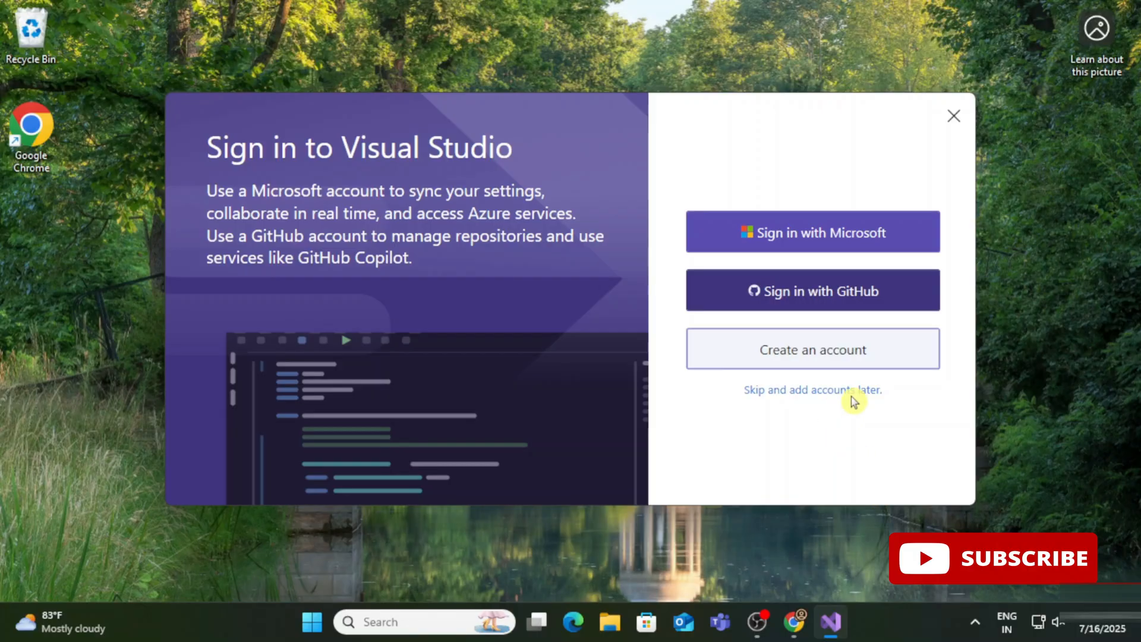
# - Skip sign-in and keep General settings with the Dark theme
pyautogui.click(812, 389)
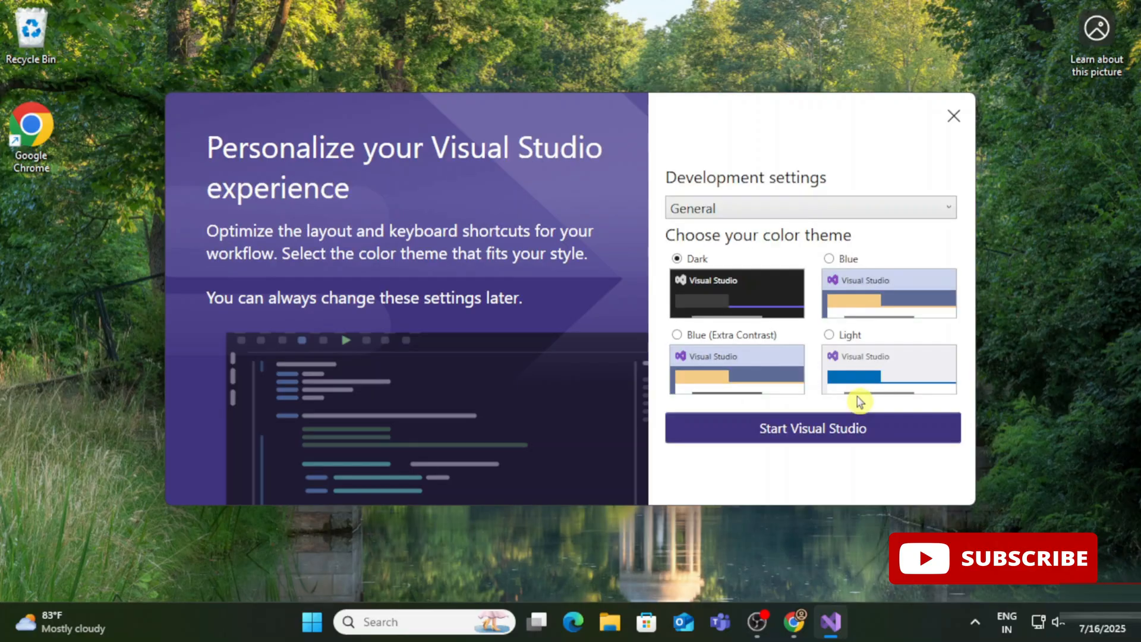
pyautogui.moveTo(864, 409)
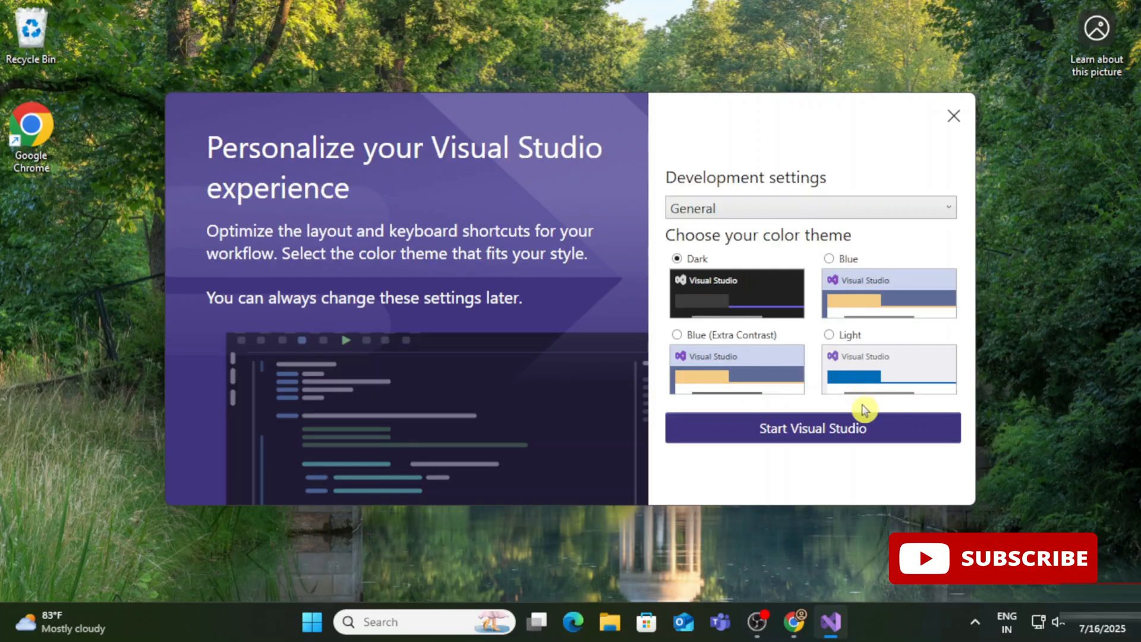
pyautogui.moveTo(873, 447)
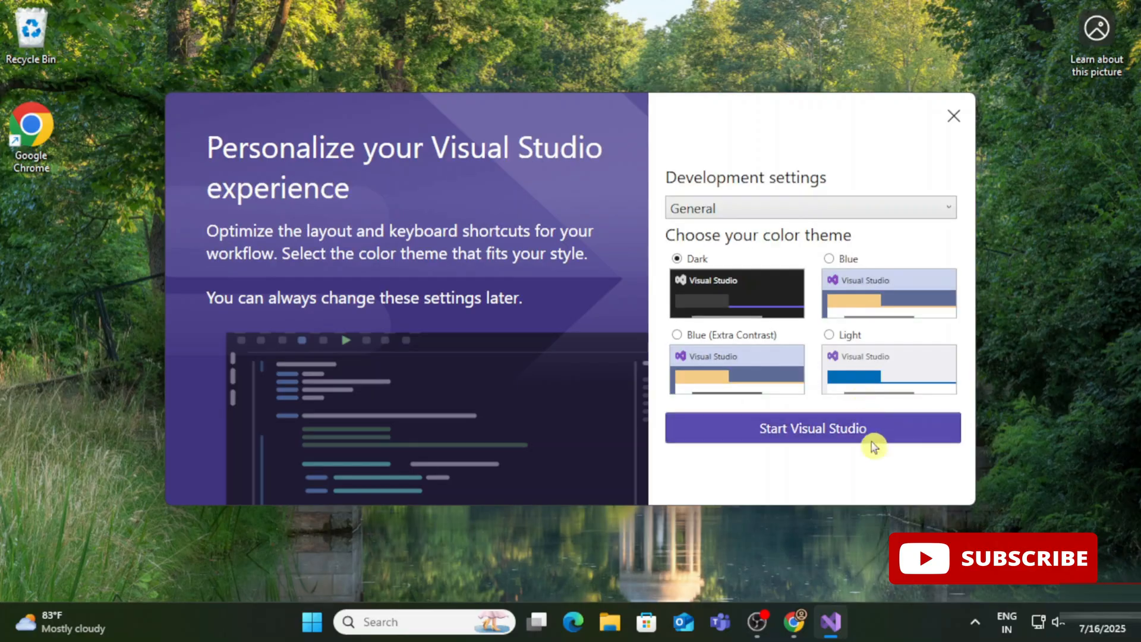
pyautogui.moveTo(879, 476)
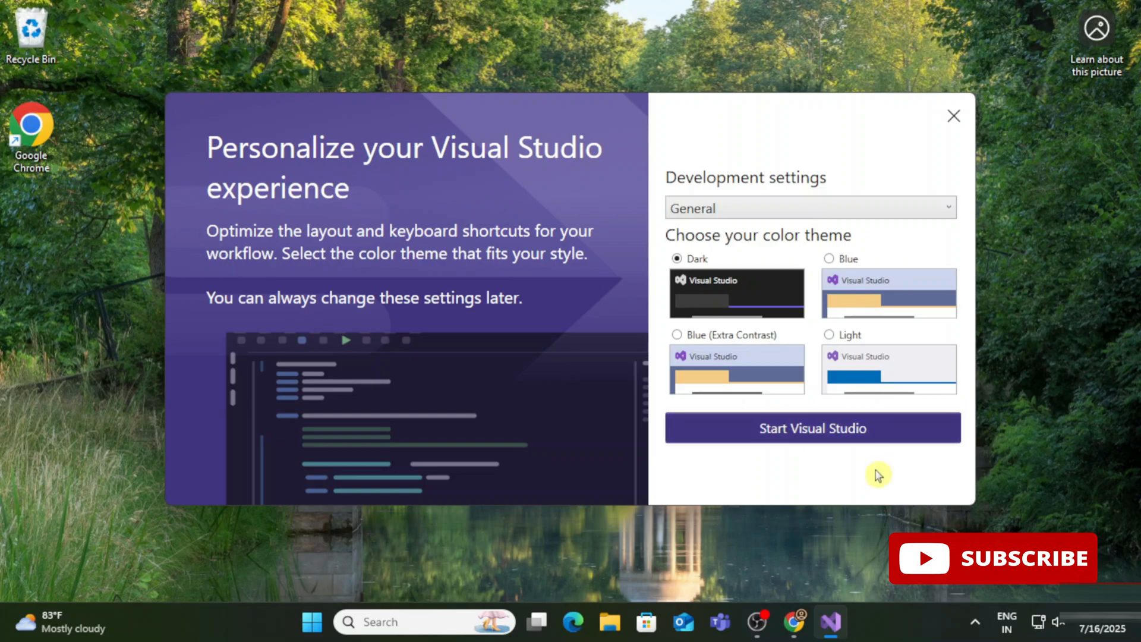
pyautogui.moveTo(879, 500)
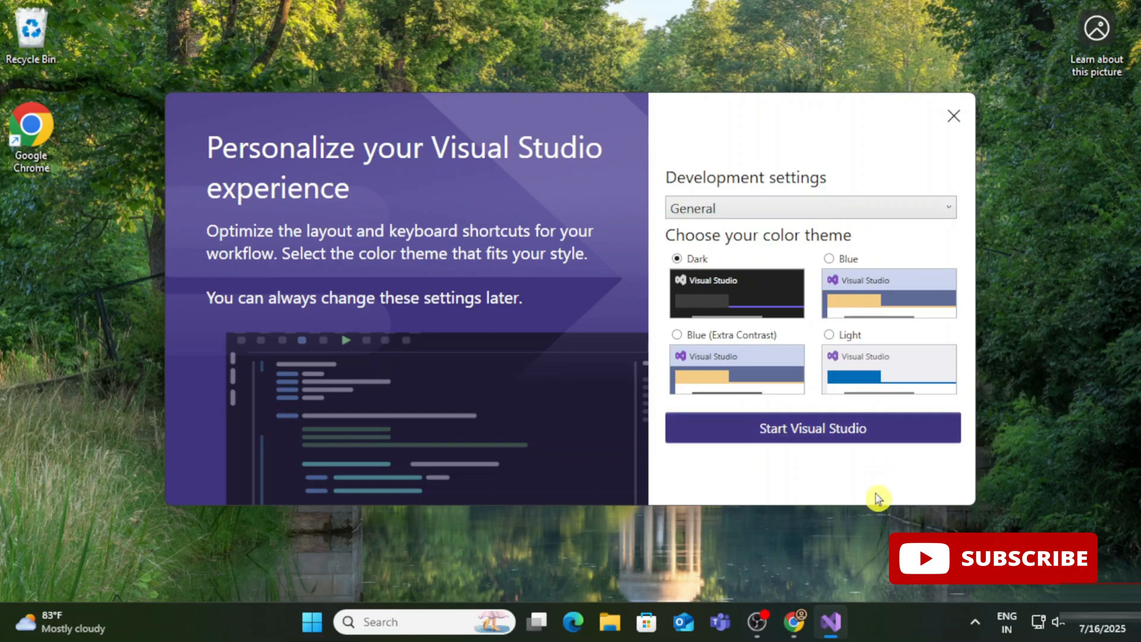
pyautogui.moveTo(873, 504)
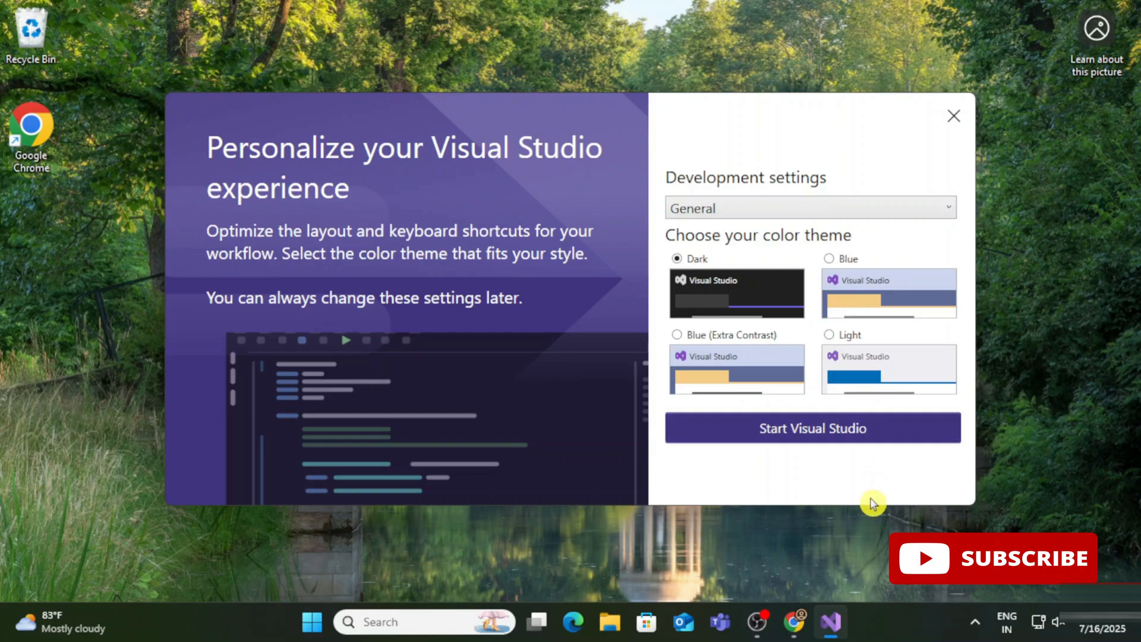
pyautogui.moveTo(800, 317)
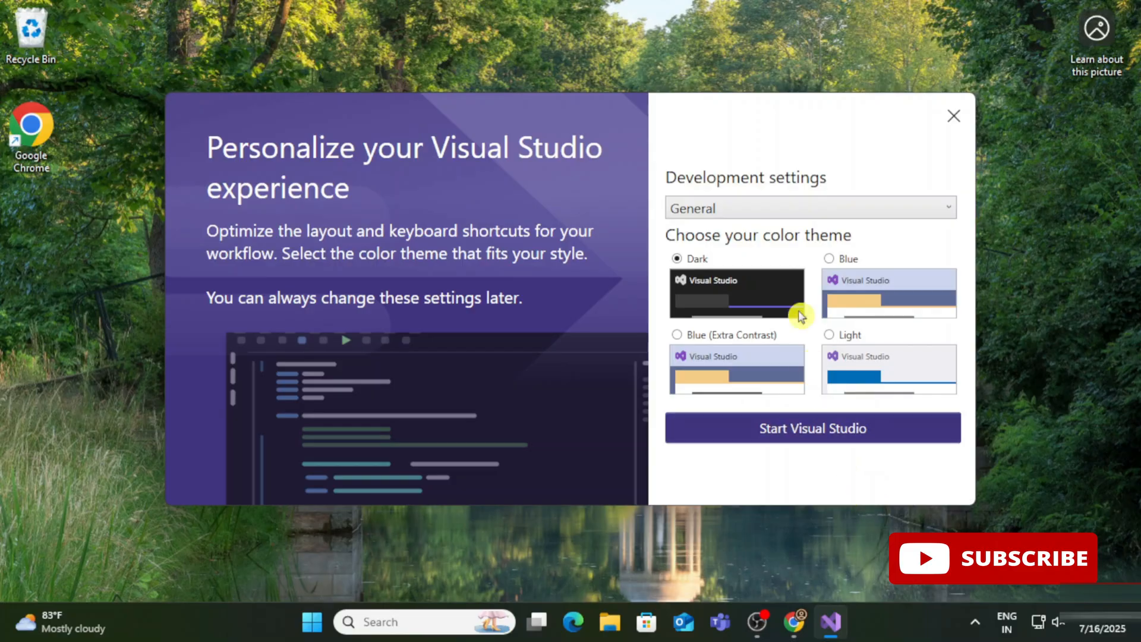
pyautogui.moveTo(817, 246)
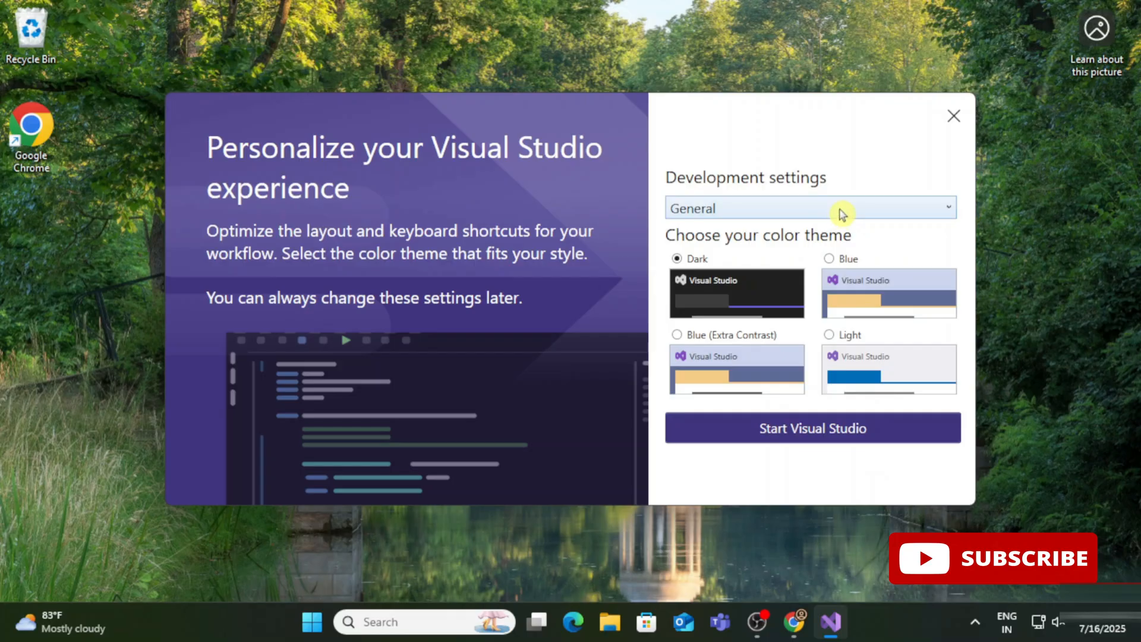
pyautogui.moveTo(853, 224)
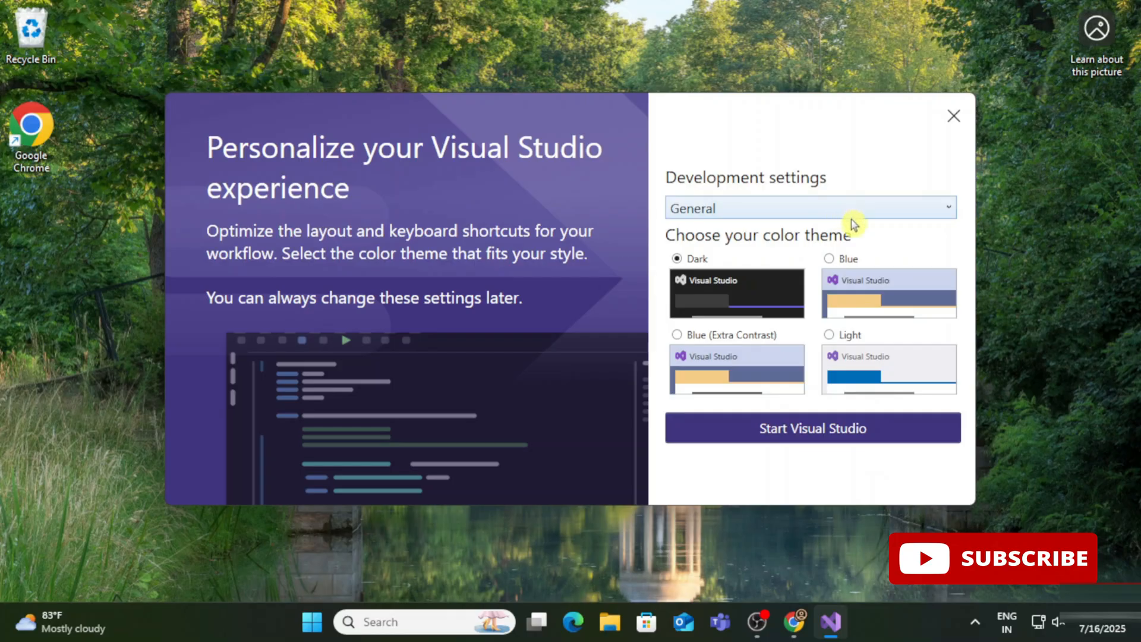
pyautogui.moveTo(890, 255)
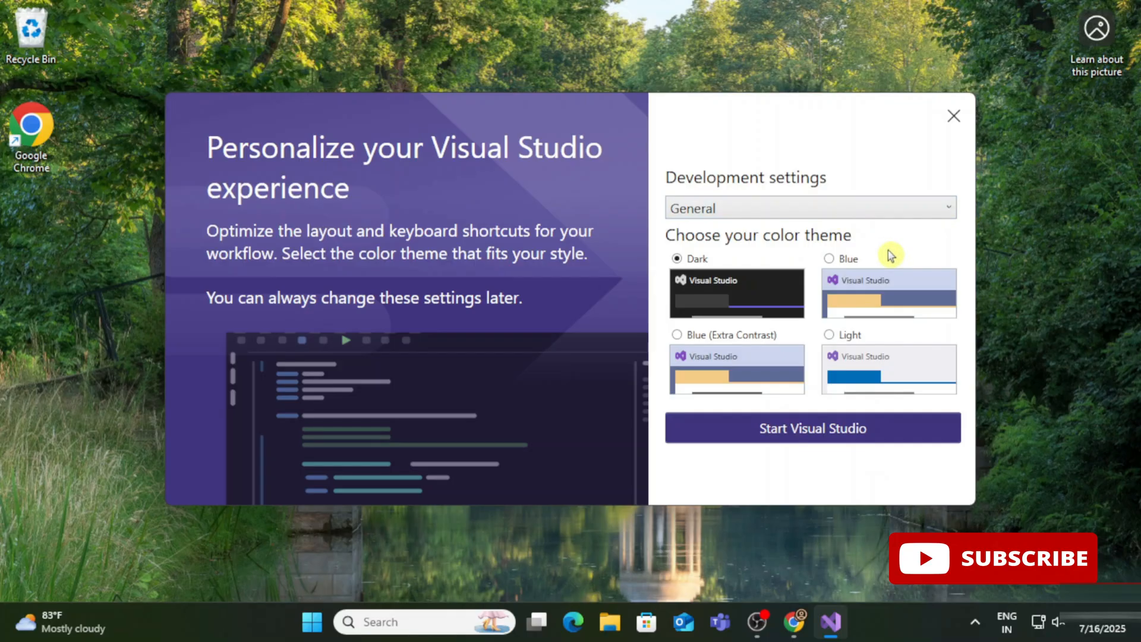
# - Start Visual Studio with these settings and reach the start window
pyautogui.click(953, 116)
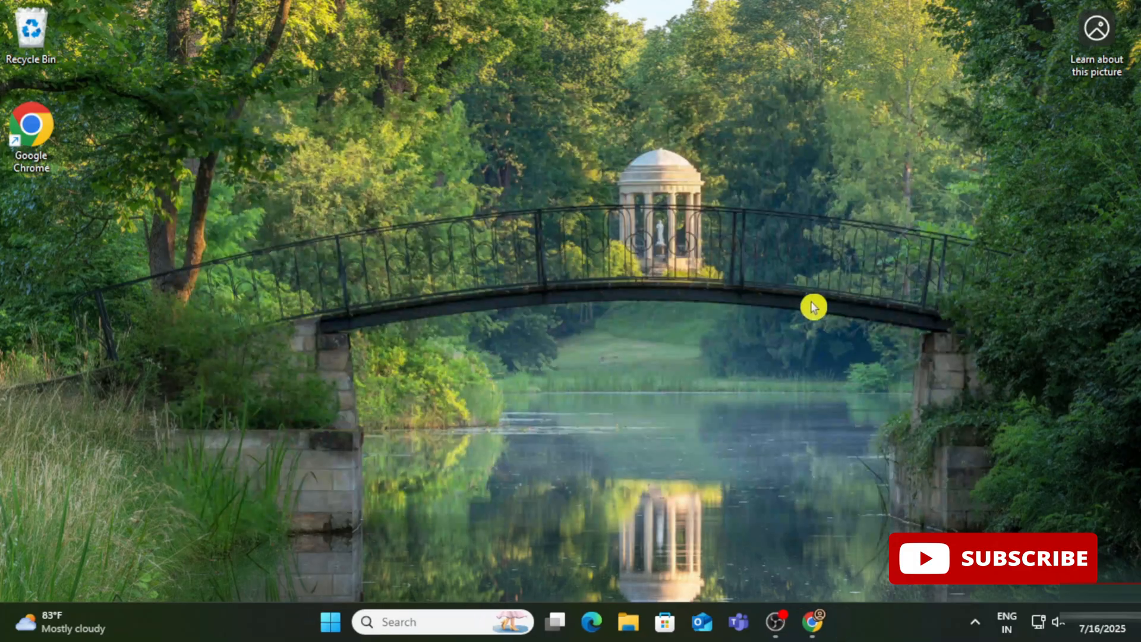
pyautogui.click(831, 622)
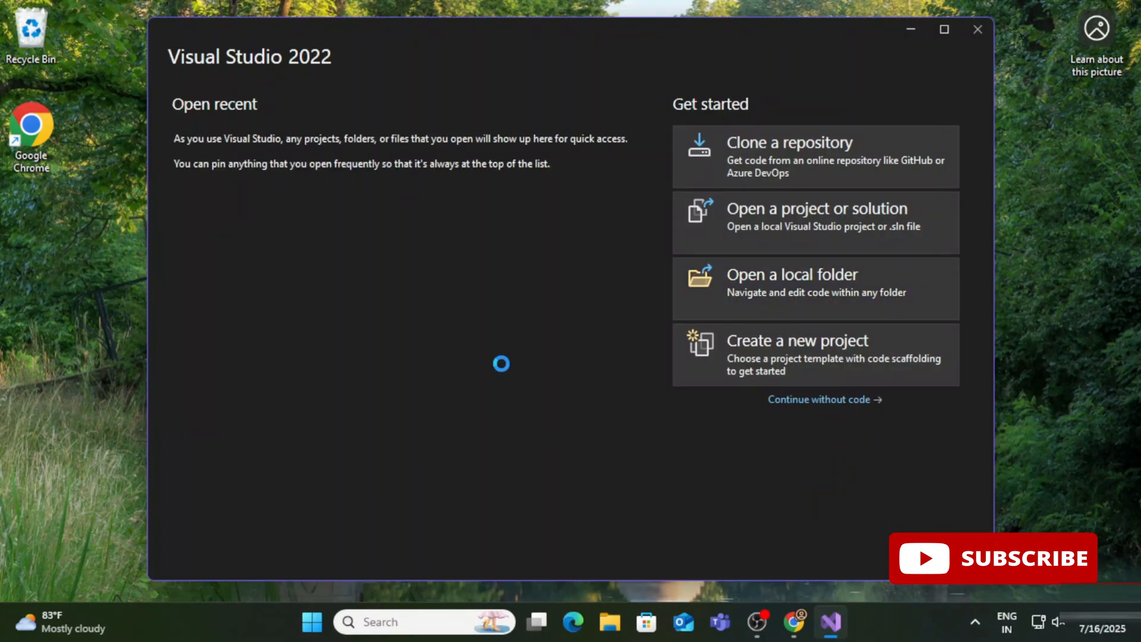
pyautogui.moveTo(512, 339)
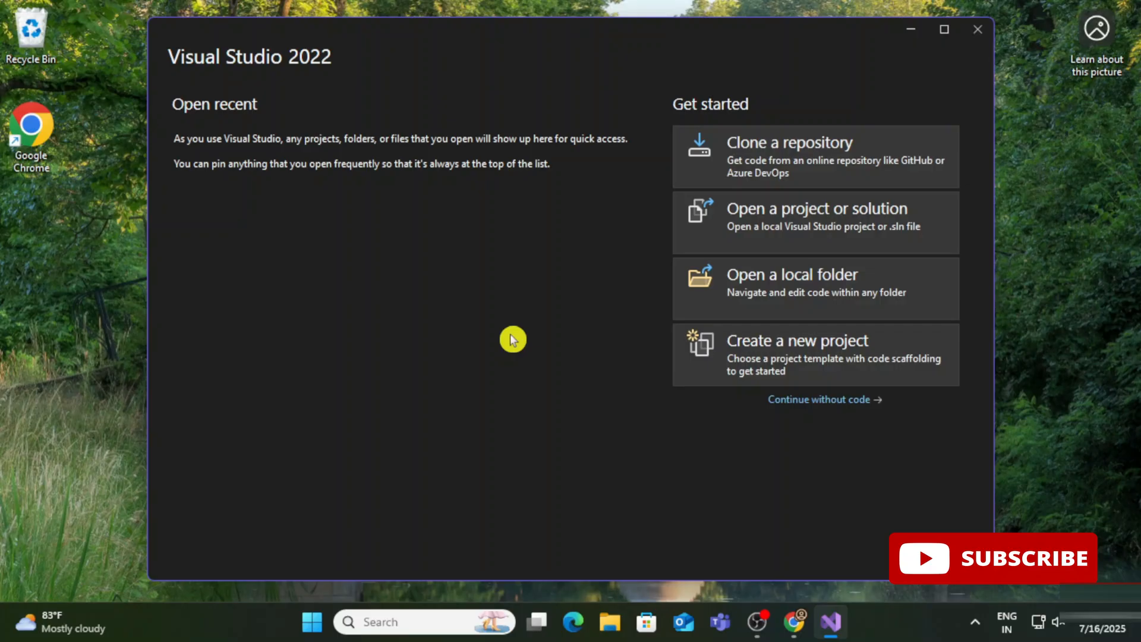
pyautogui.moveTo(459, 103)
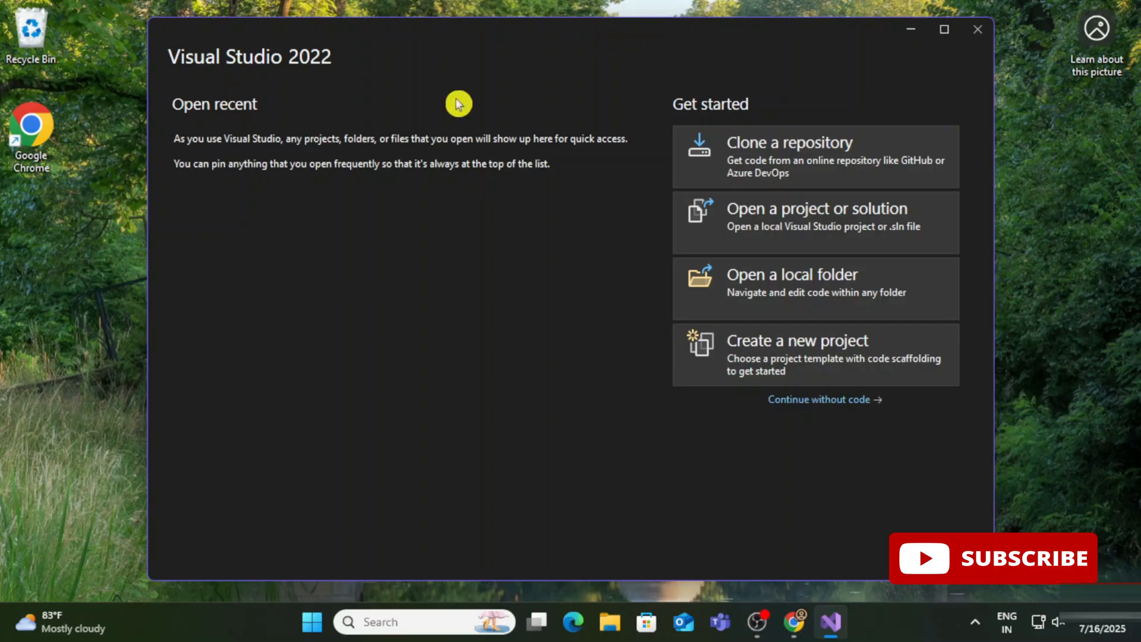
pyautogui.moveTo(743, 347)
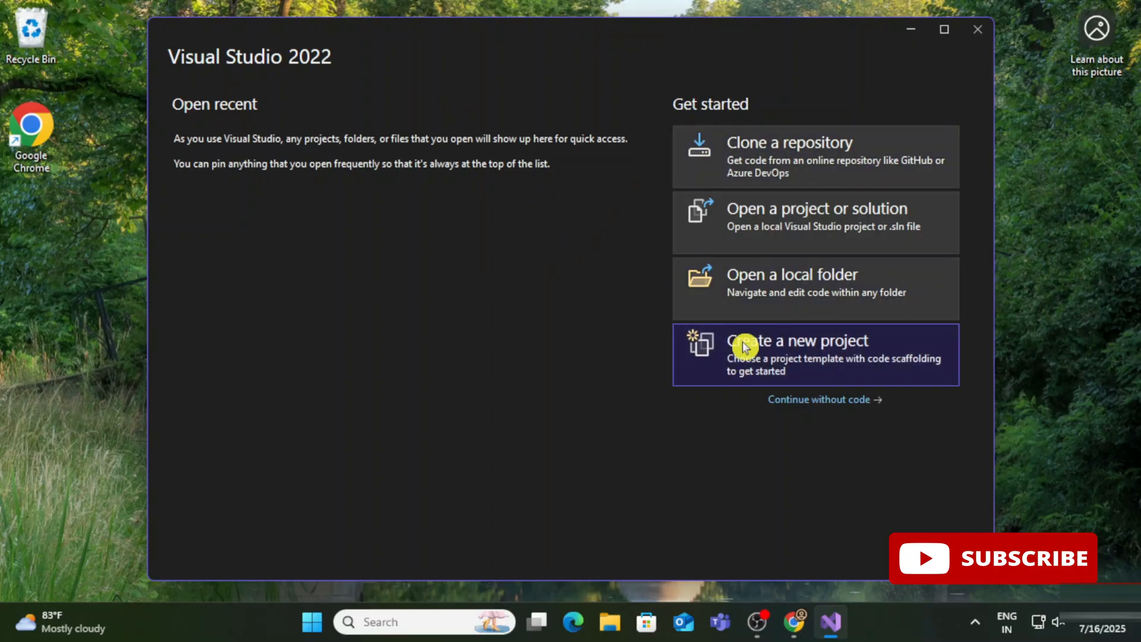
# - Start a new project and filter templates to C# language and Windows platform, leaving project types listed
pyautogui.click(797, 340)
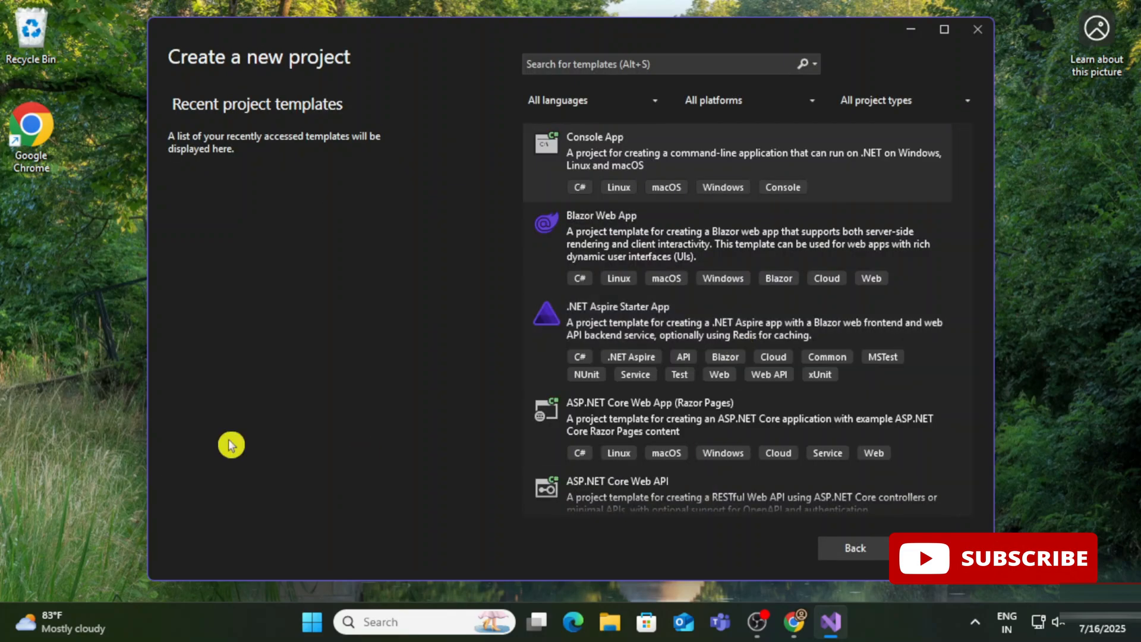
pyautogui.moveTo(290, 382)
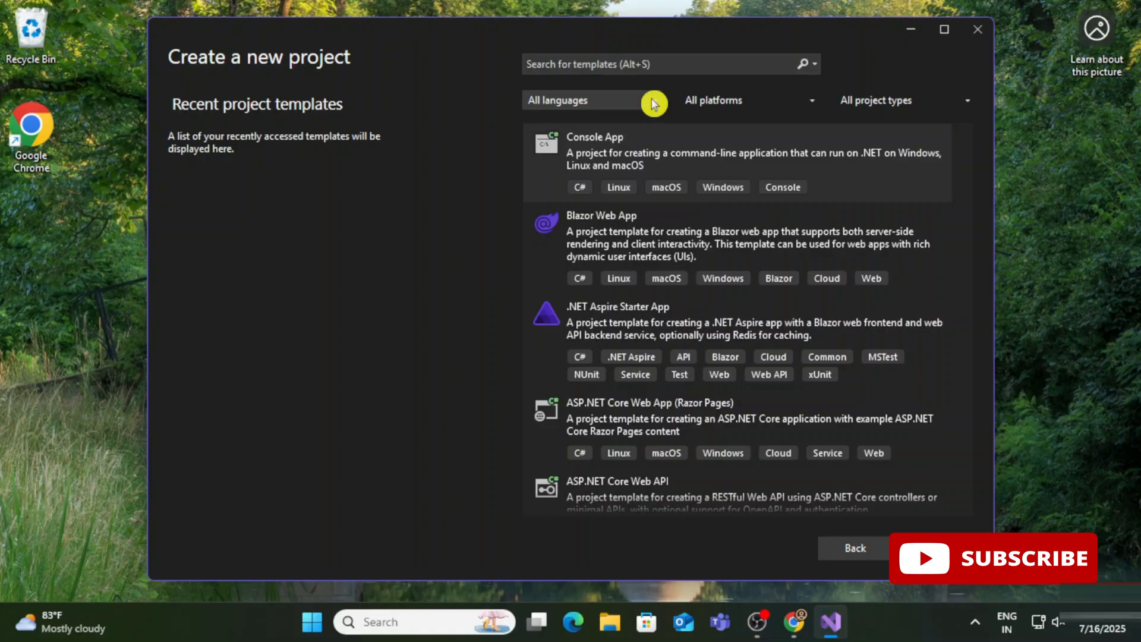
pyautogui.click(589, 100)
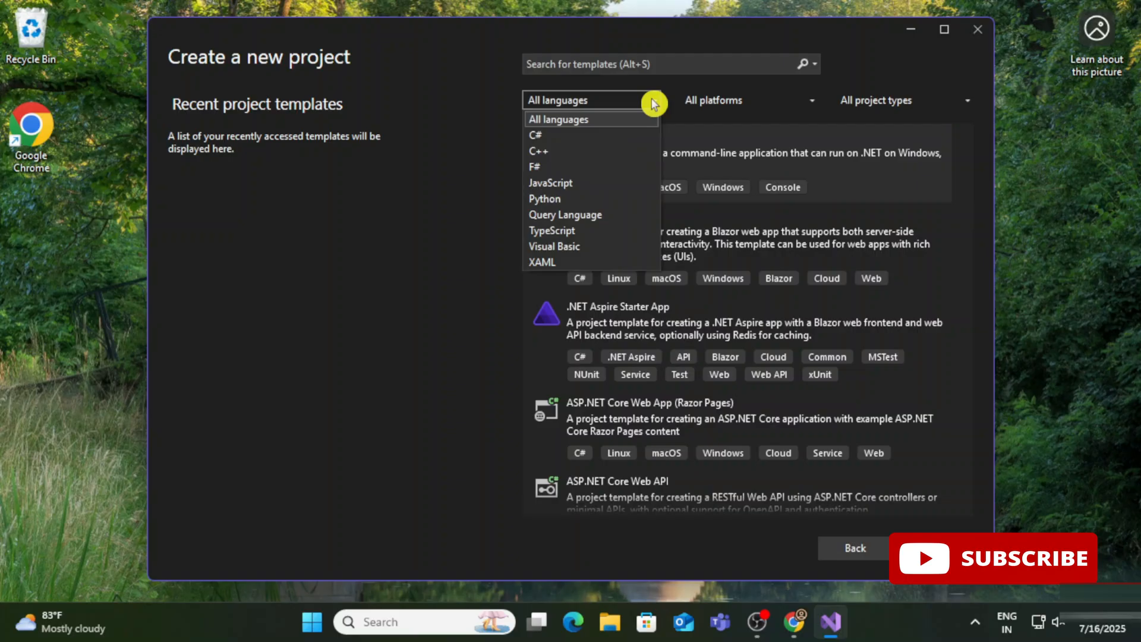
pyautogui.click(902, 100)
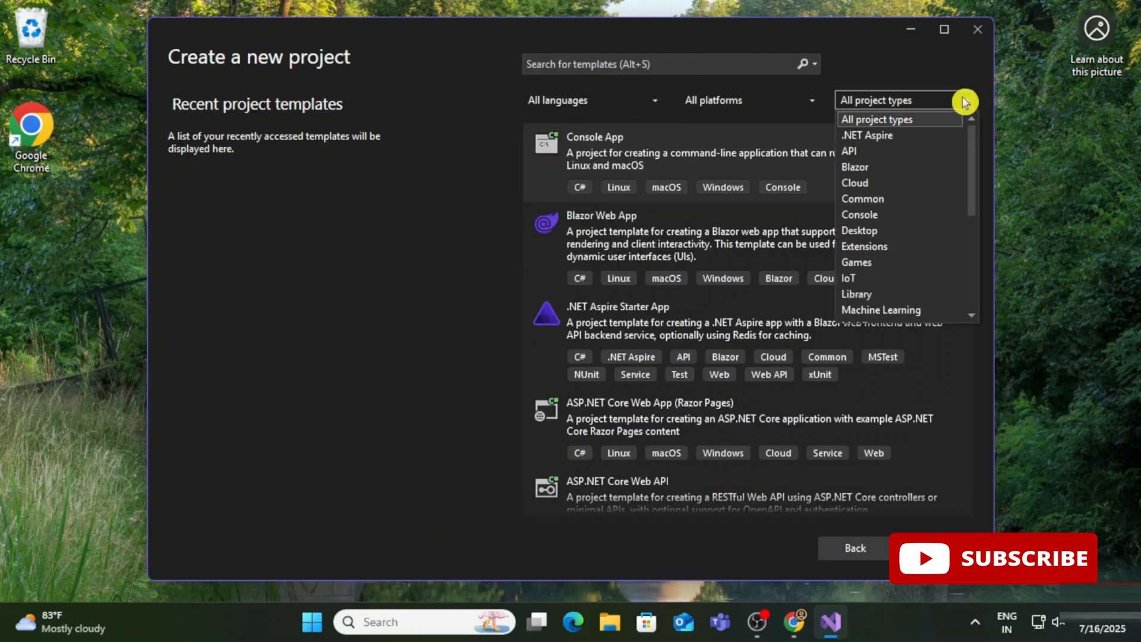
pyautogui.moveTo(804, 75)
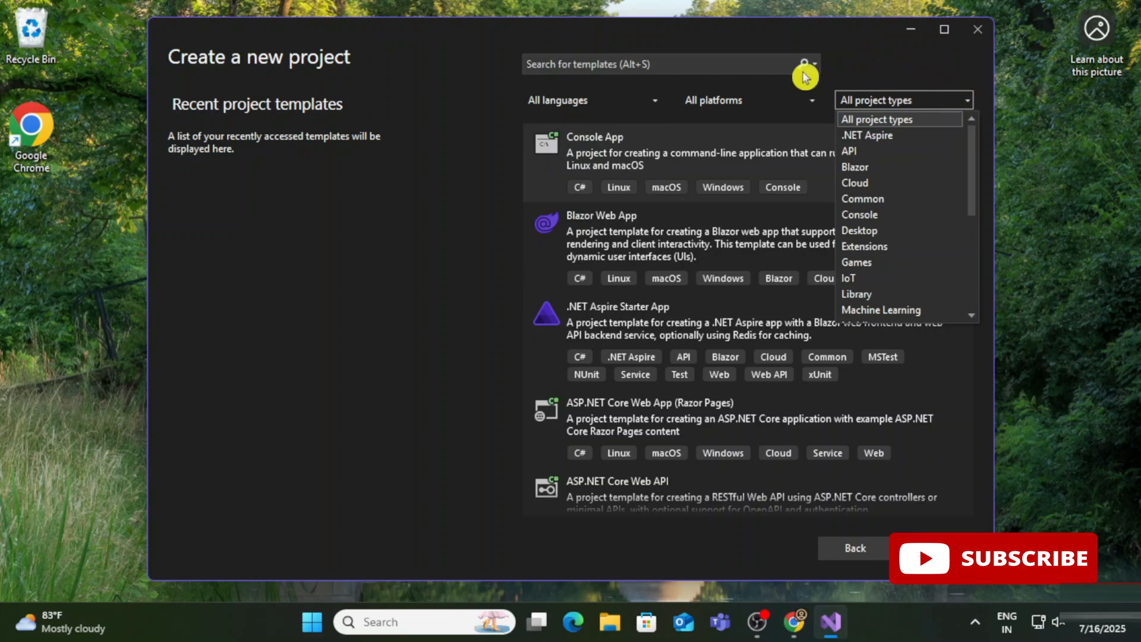
pyautogui.moveTo(643, 108)
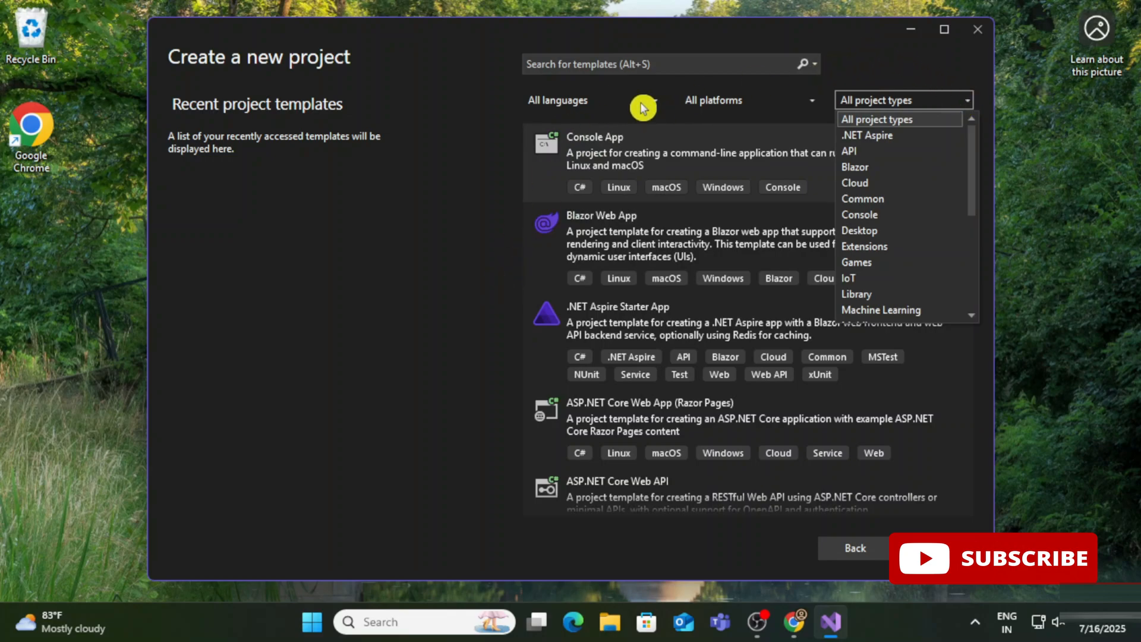
pyautogui.click(589, 100)
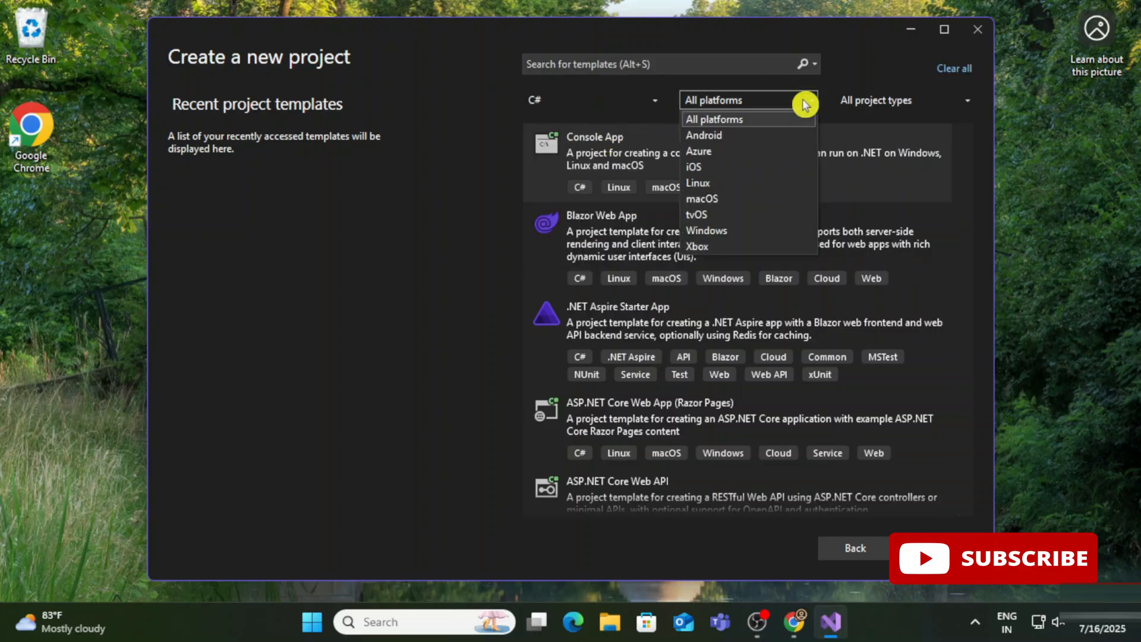
pyautogui.moveTo(804, 107)
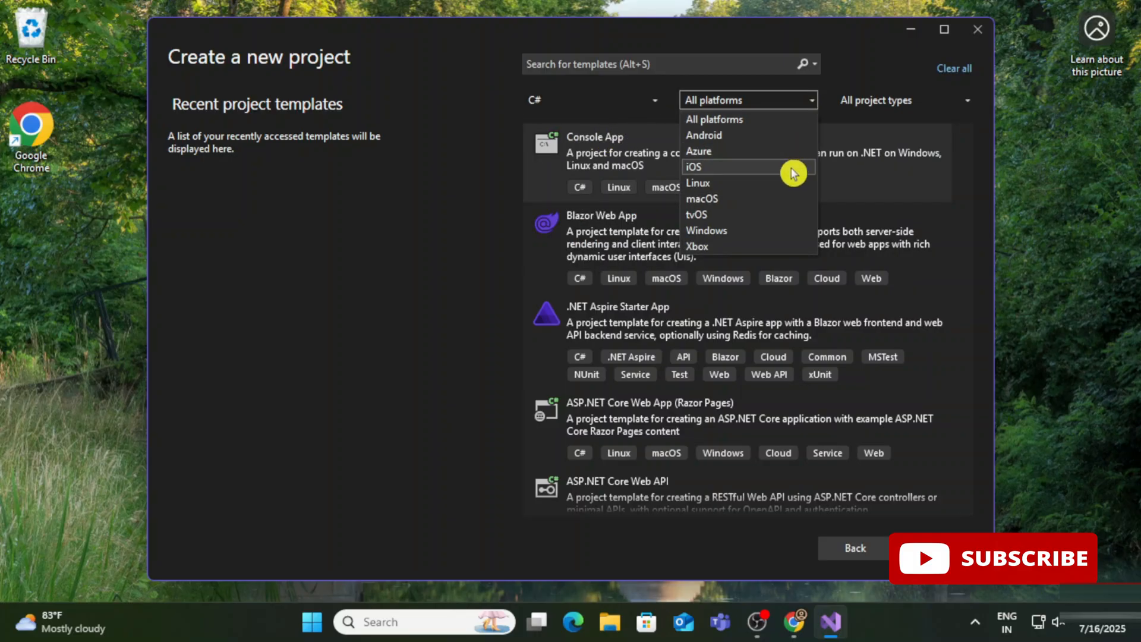
pyautogui.click(705, 230)
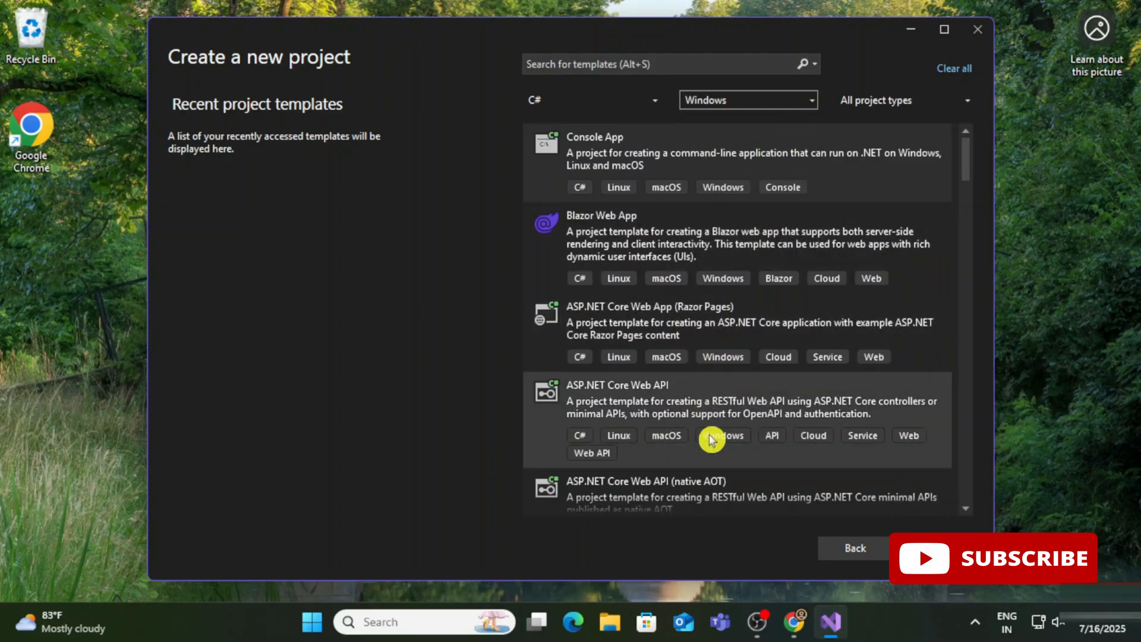
pyautogui.click(968, 100)
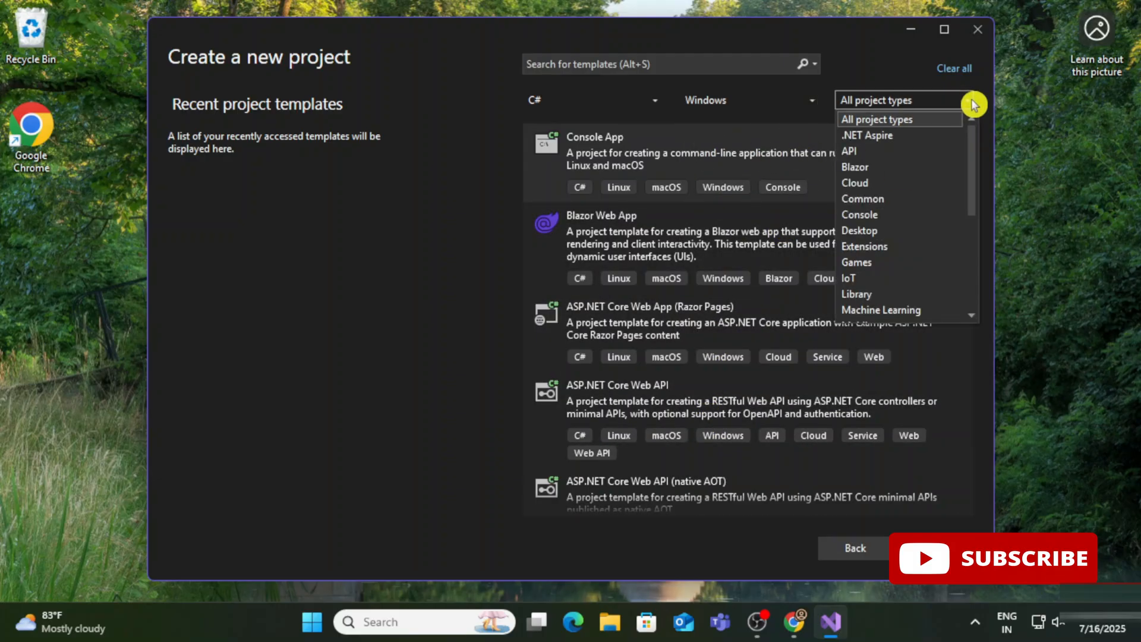
# - Create the Console App (.NET Framework) project DemoApp on .NET Framework 4.7.2
pyautogui.click(859, 214)
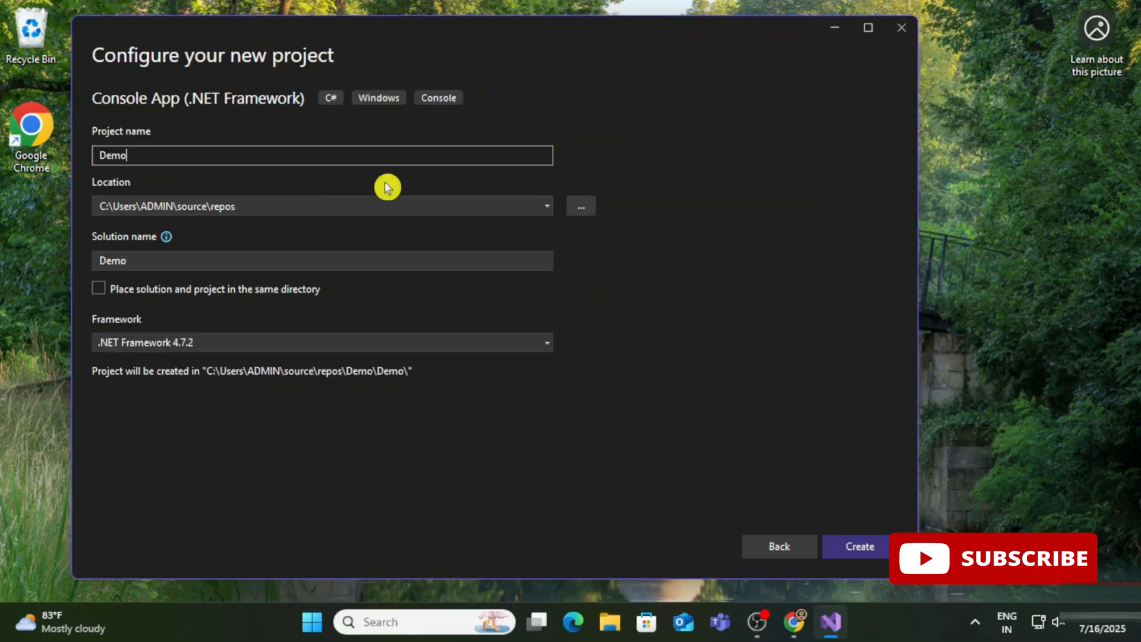
pyautogui.write('App')
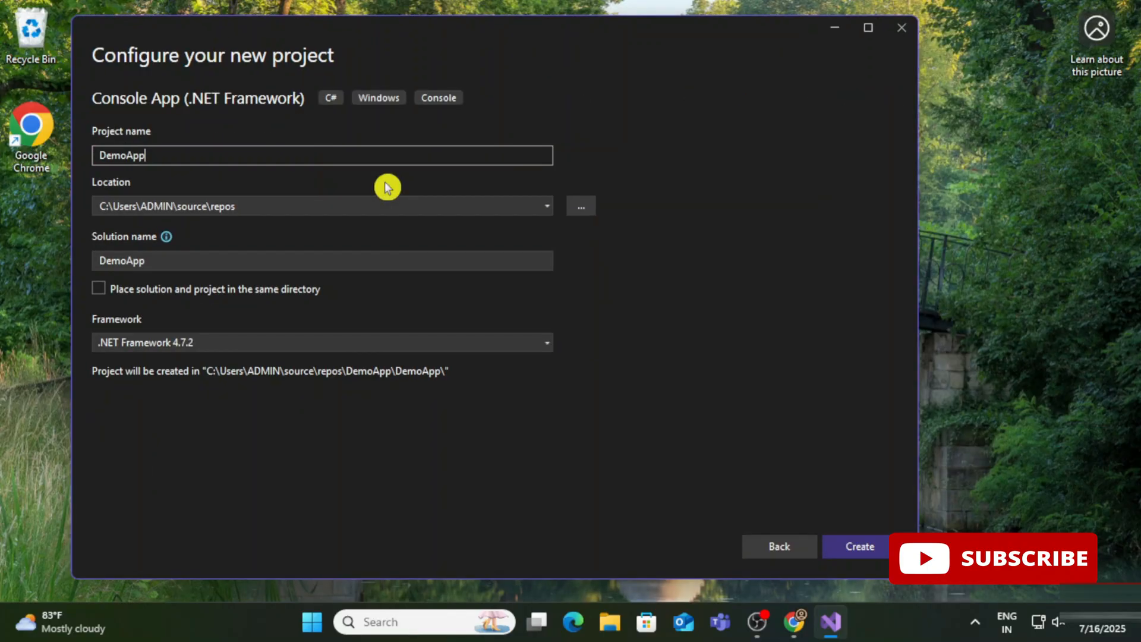
pyautogui.moveTo(856, 547)
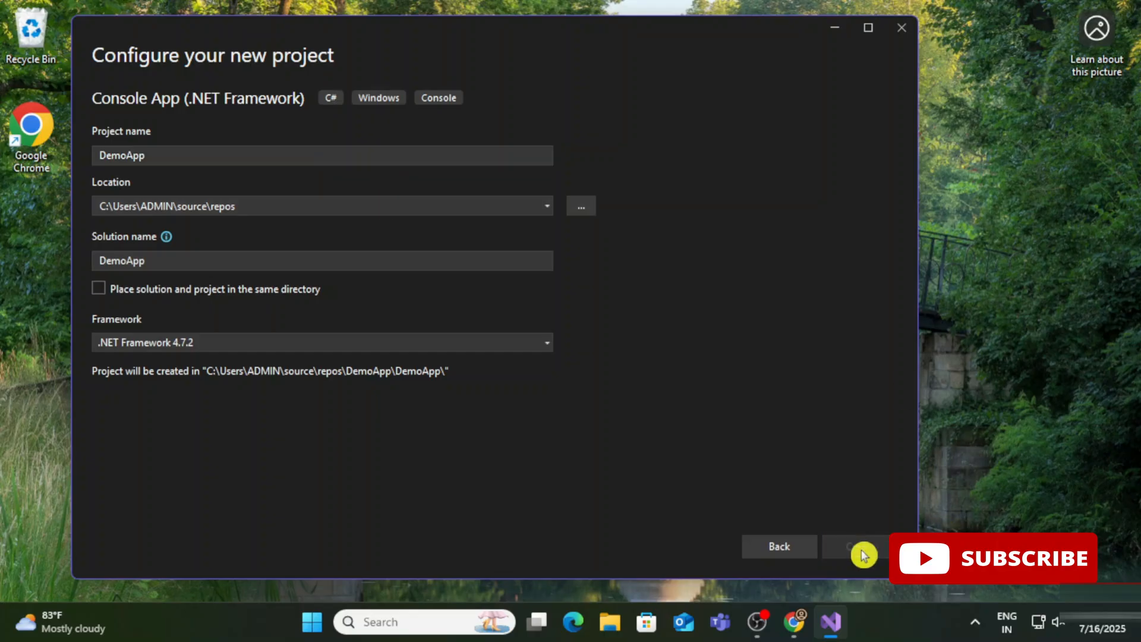
pyautogui.click(863, 546)
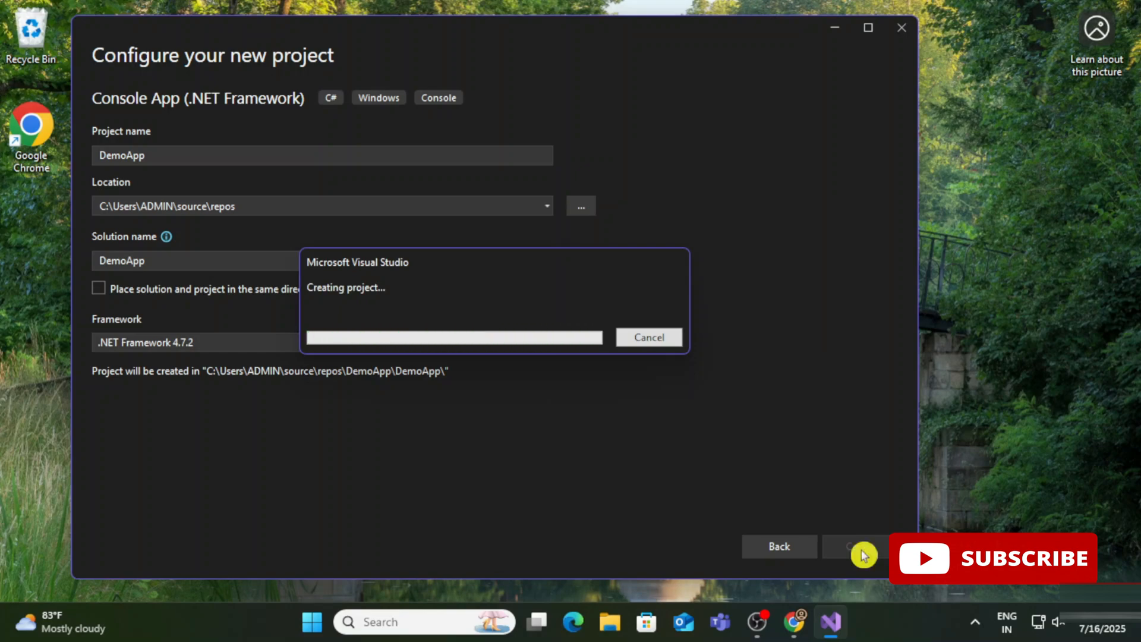
pyautogui.moveTo(872, 400)
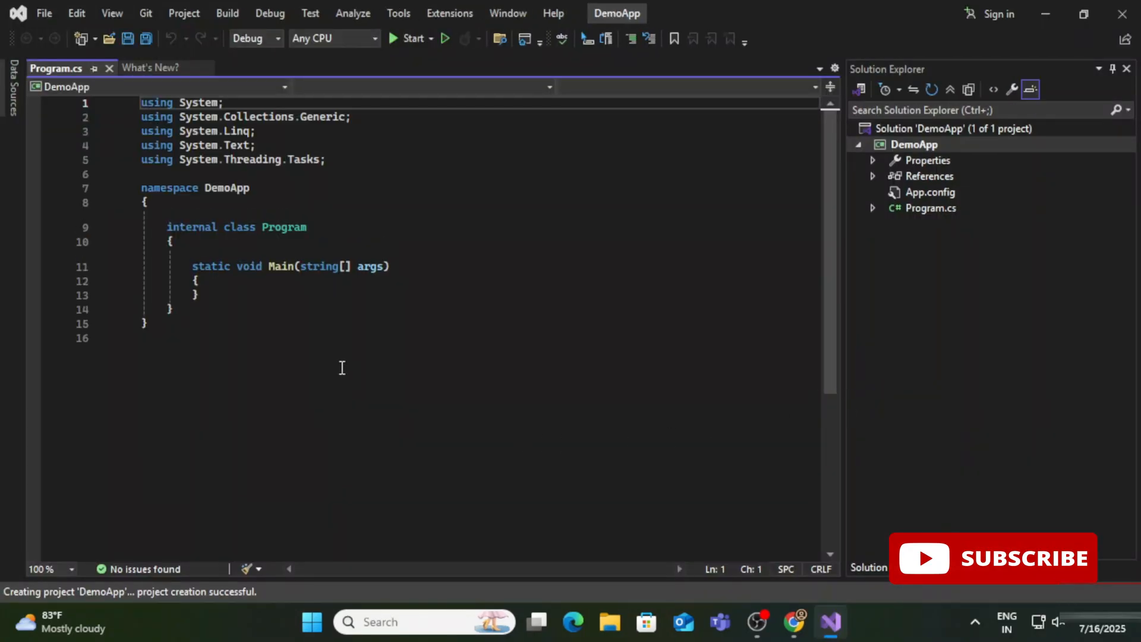
pyautogui.click(1054, 38)
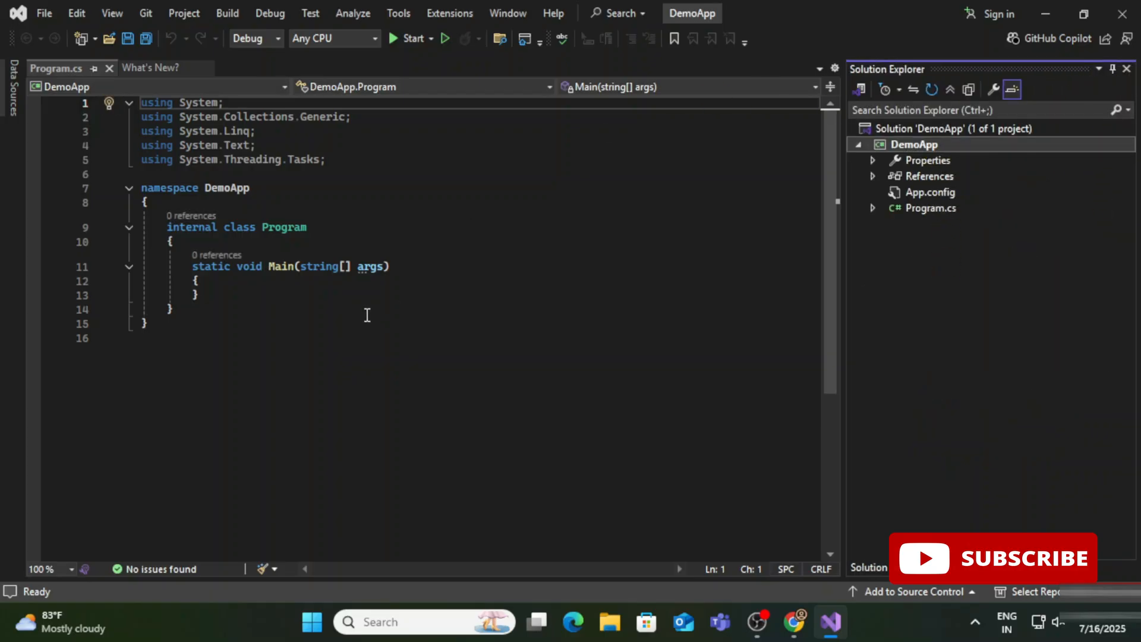
pyautogui.click(197, 281)
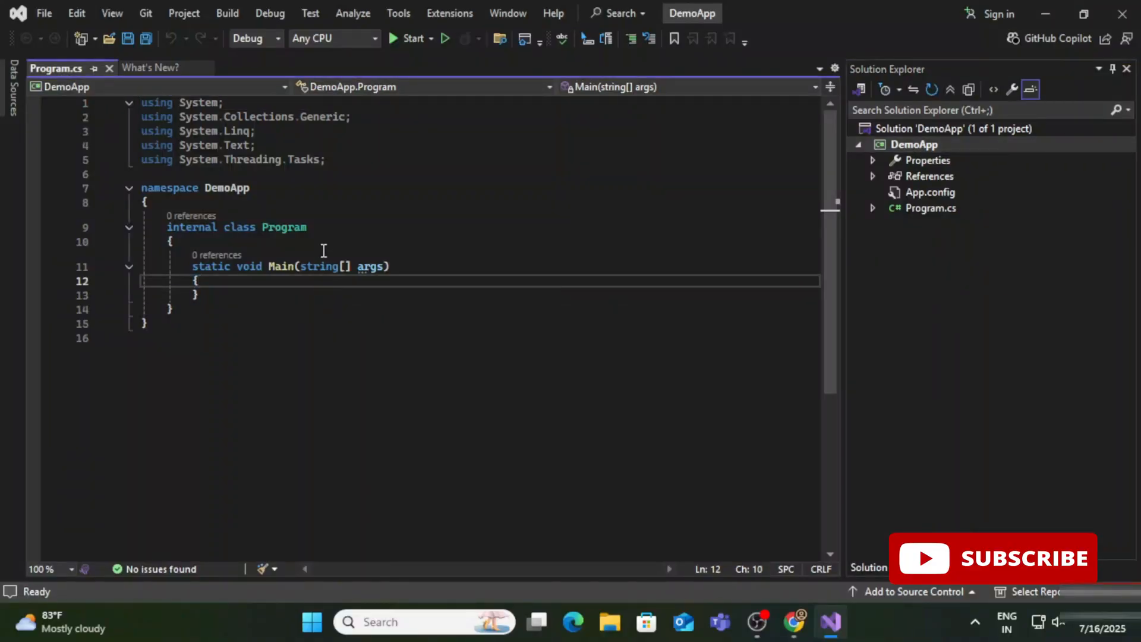
pyautogui.click(273, 117)
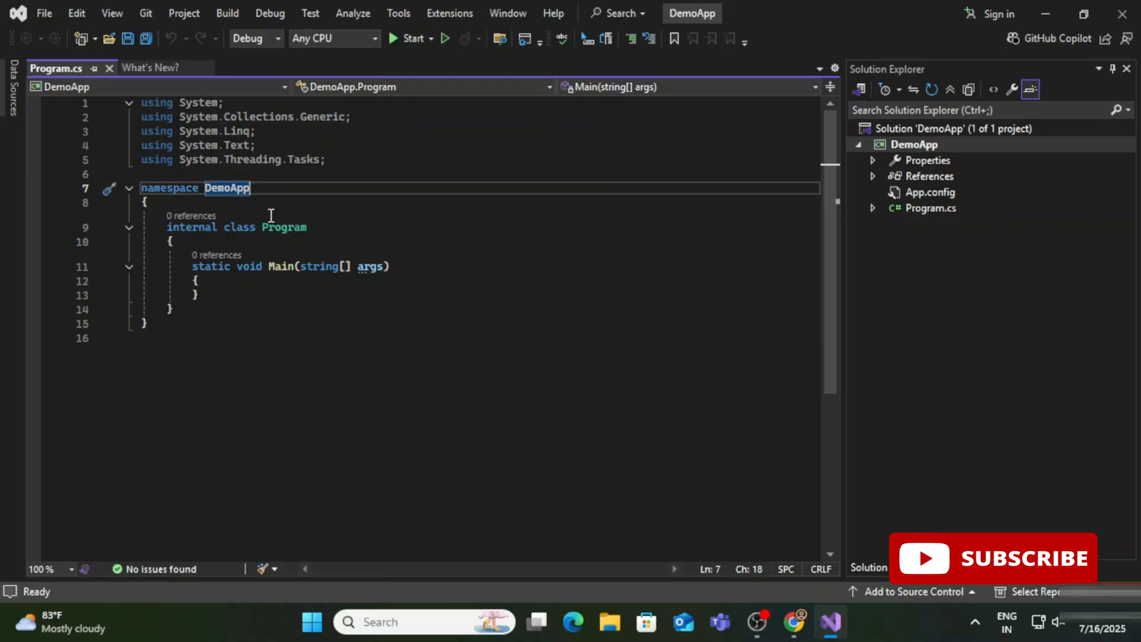
# - Add Console.WriteLine("Welcome to .Net"); and Console.ReadLine(); inside Main and save Program.cs
pyautogui.click(171, 241)
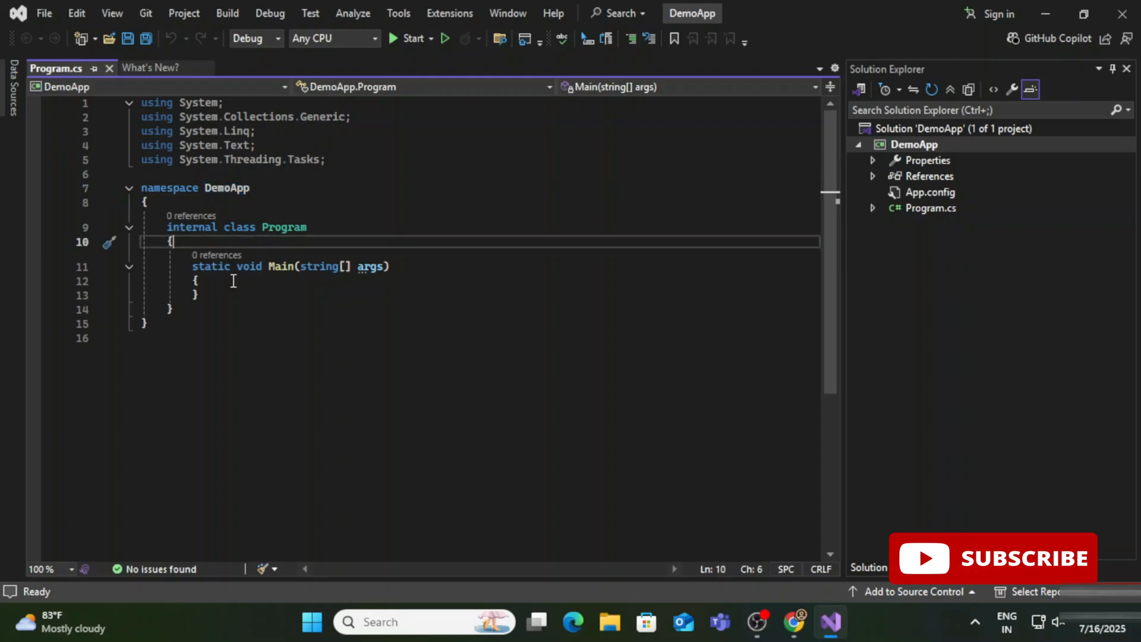
pyautogui.write('Console')
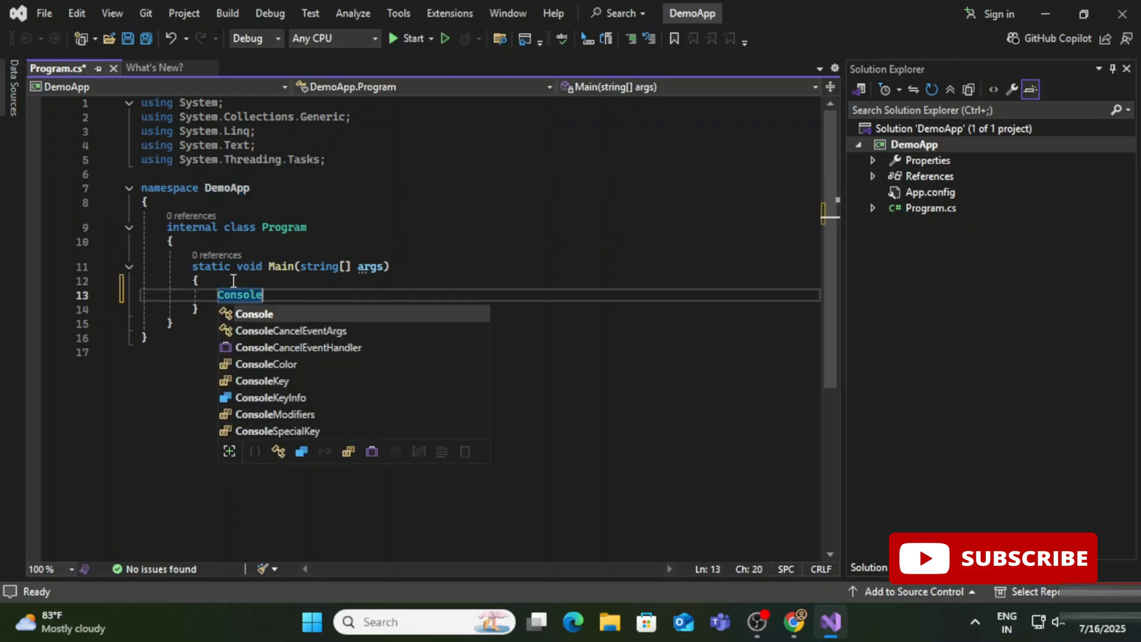
pyautogui.write('.WriteLine("')
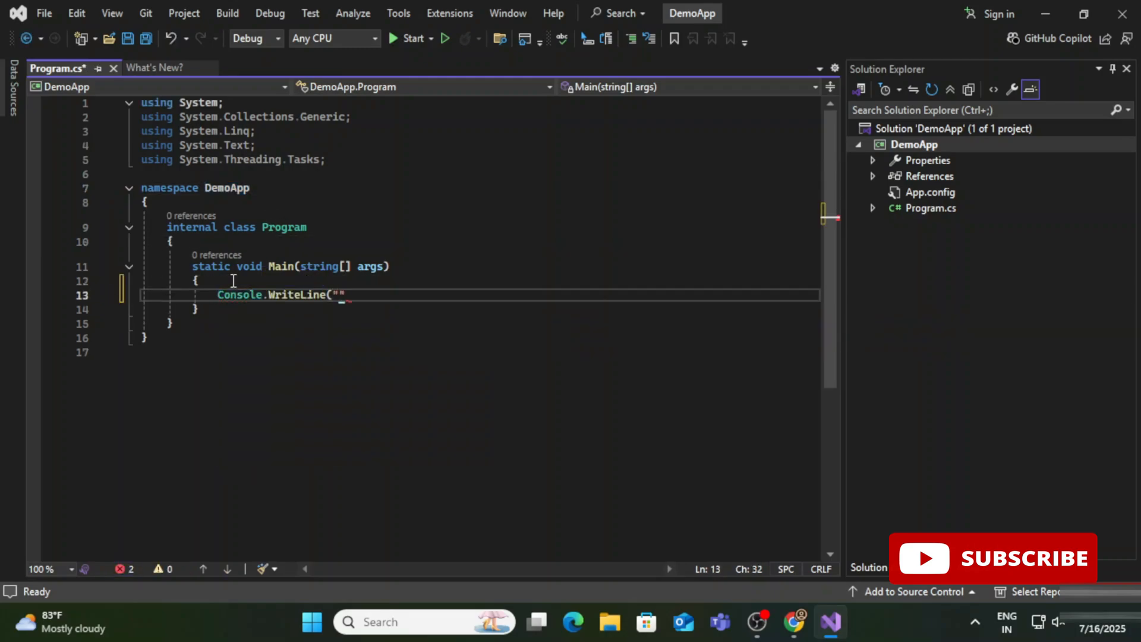
pyautogui.write('Welcome to .Net')
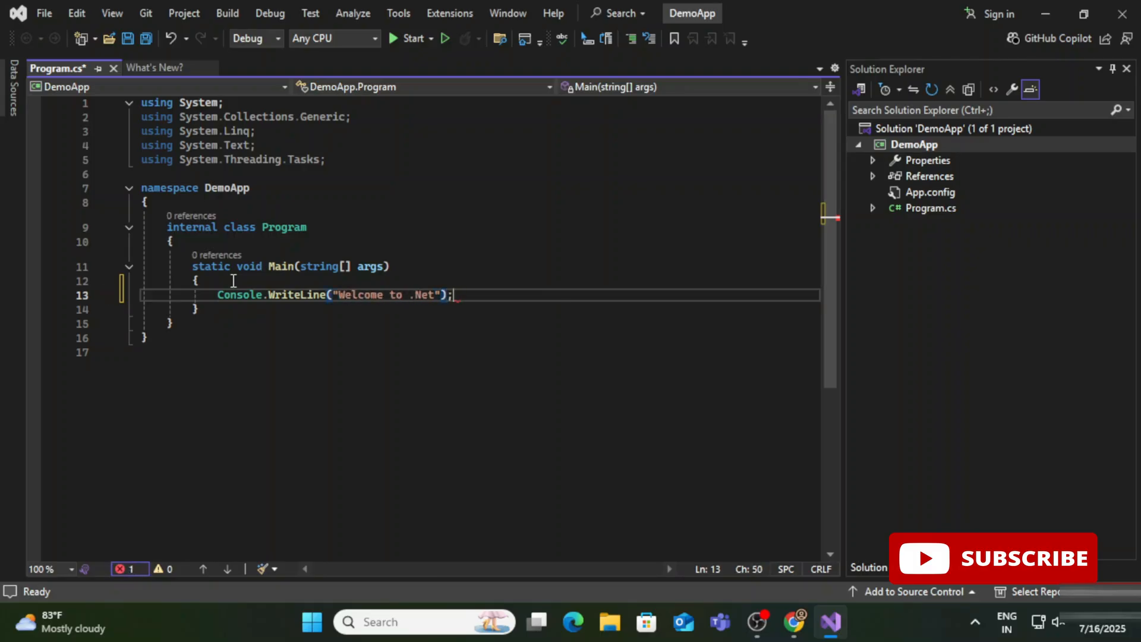
pyautogui.write('Console.WriteLine(')
pyautogui.write('Console.ReadLine();')
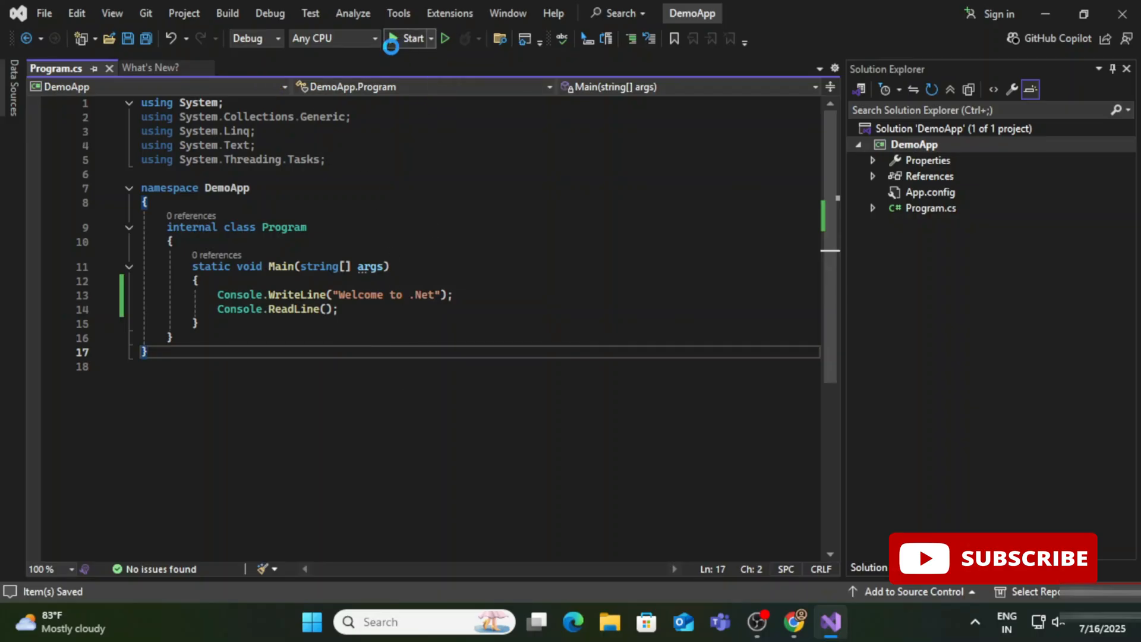
# - Run DemoApp with Start and close its console window after it prints the message
pyautogui.click(444, 39)
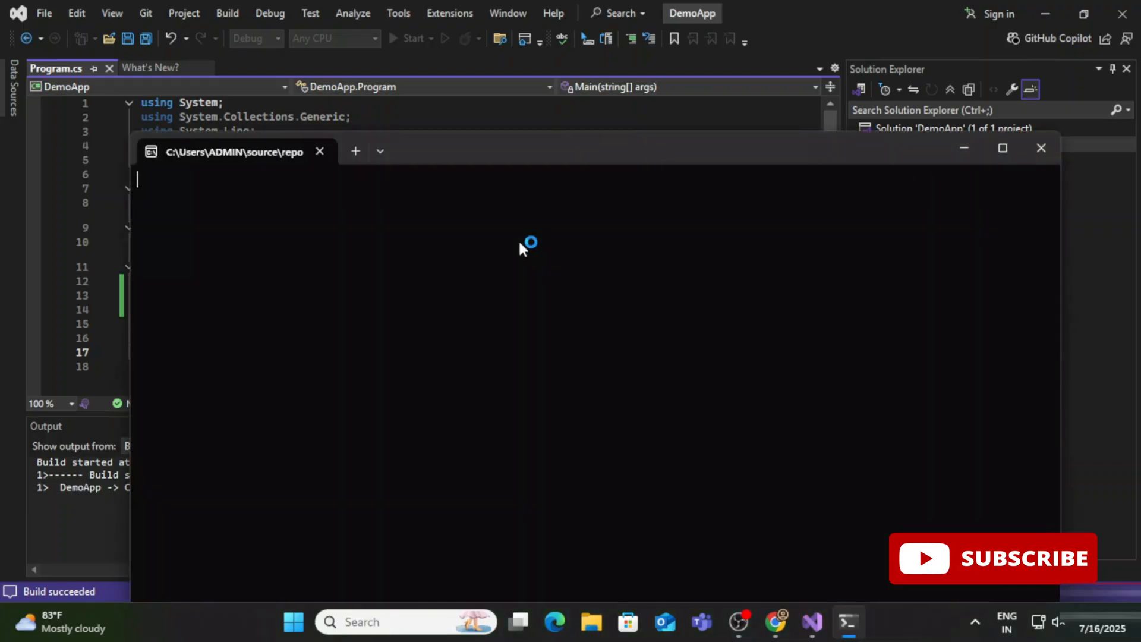
pyautogui.click(412, 39)
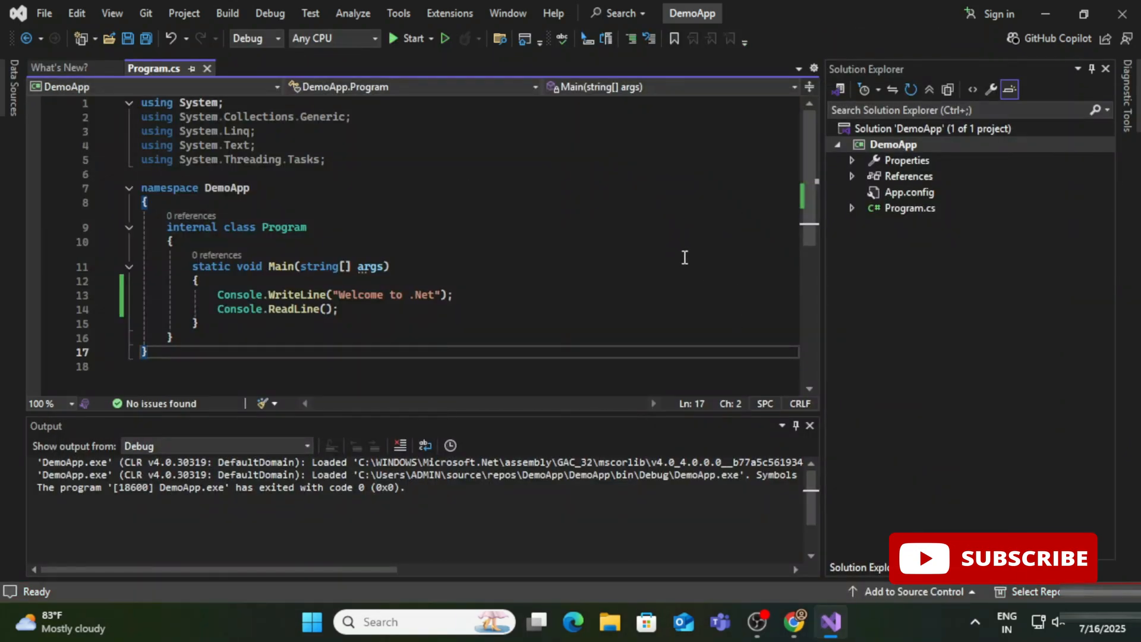
pyautogui.moveTo(708, 282)
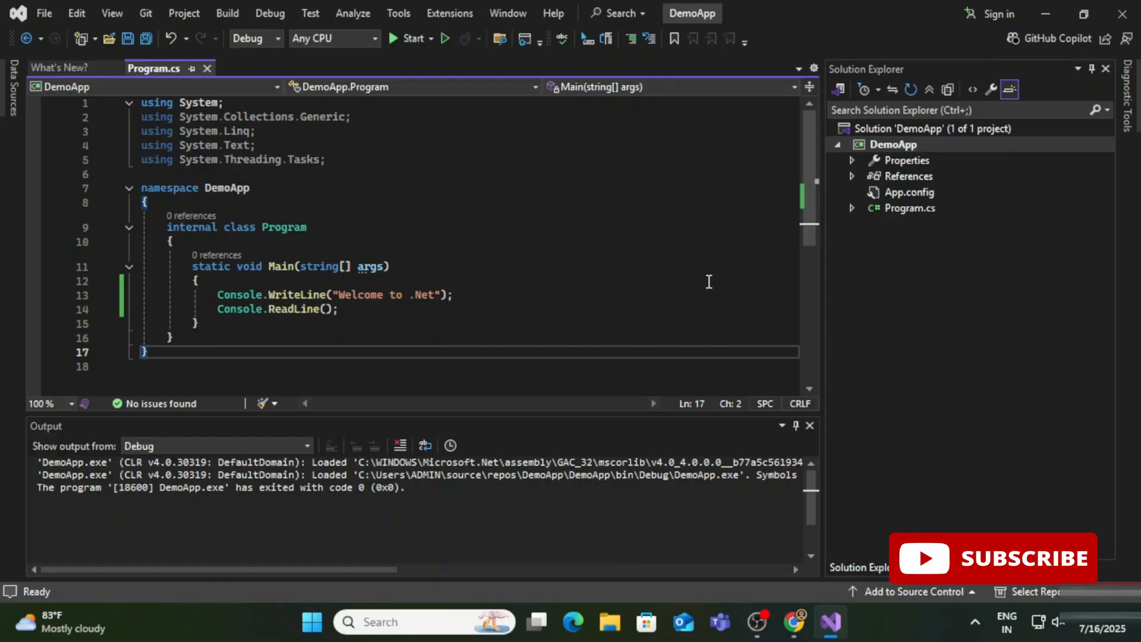
pyautogui.moveTo(886, 192)
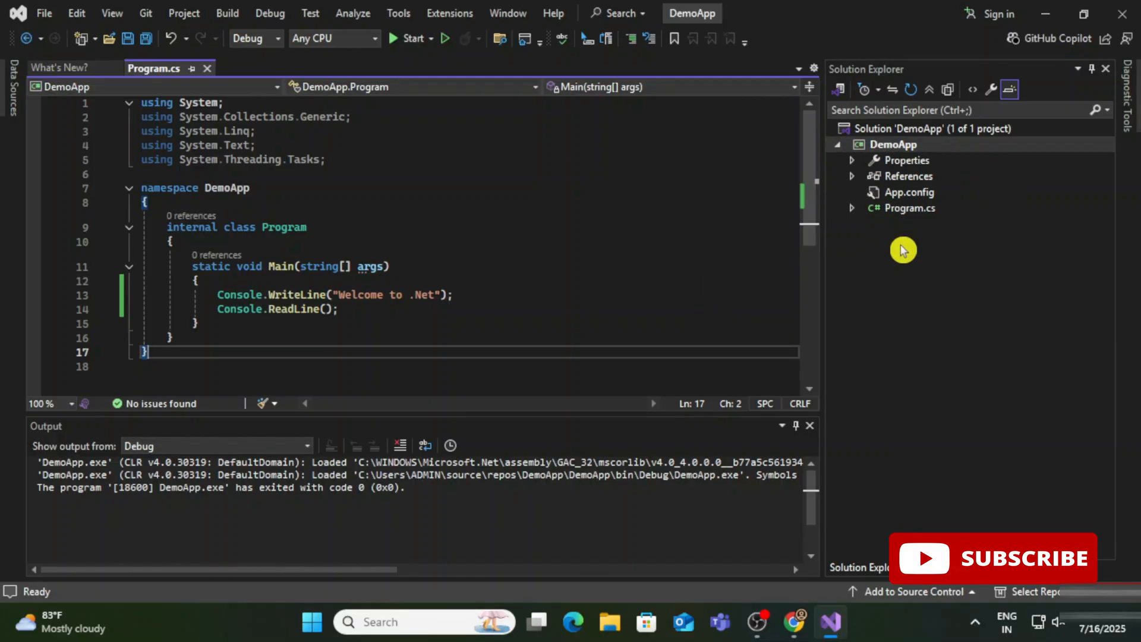
pyautogui.click(660, 281)
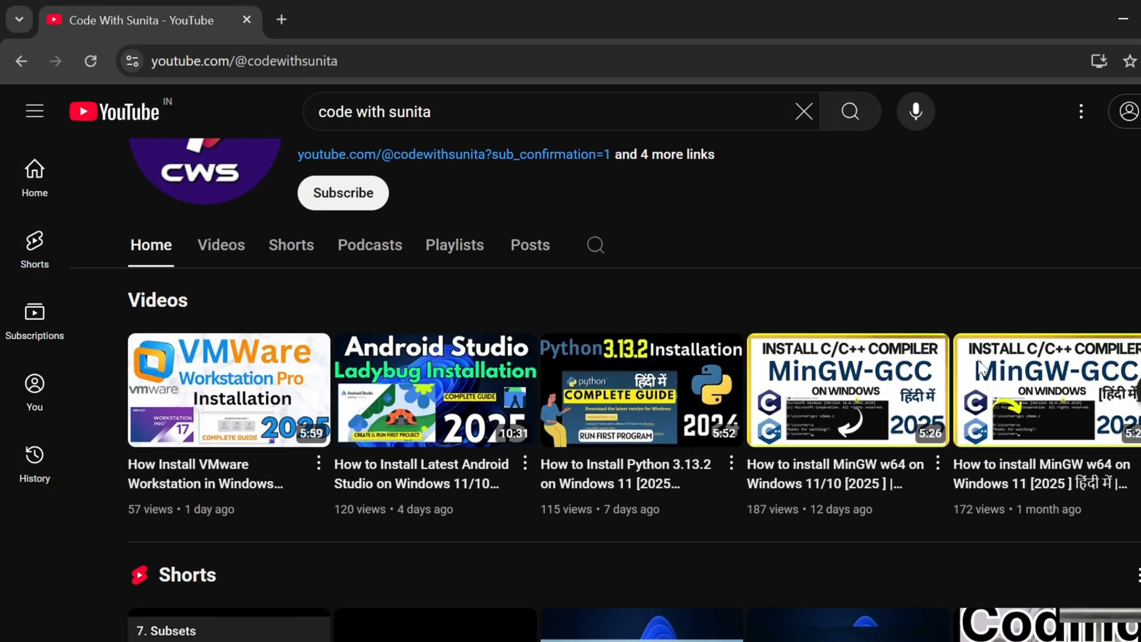
pyautogui.scroll(3)
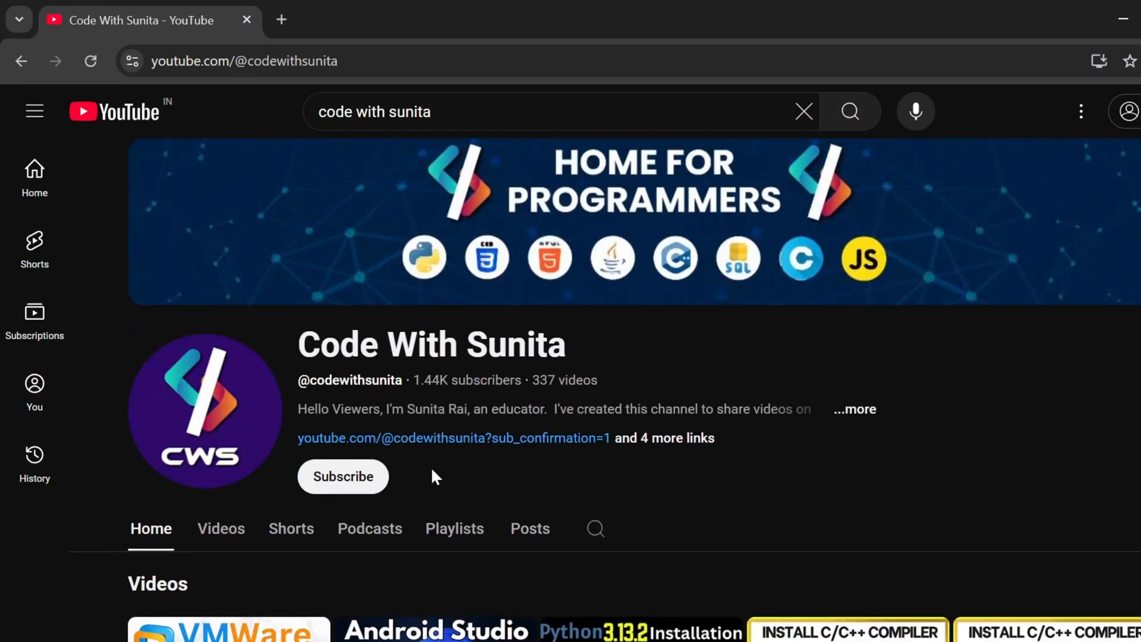
pyautogui.click(454, 528)
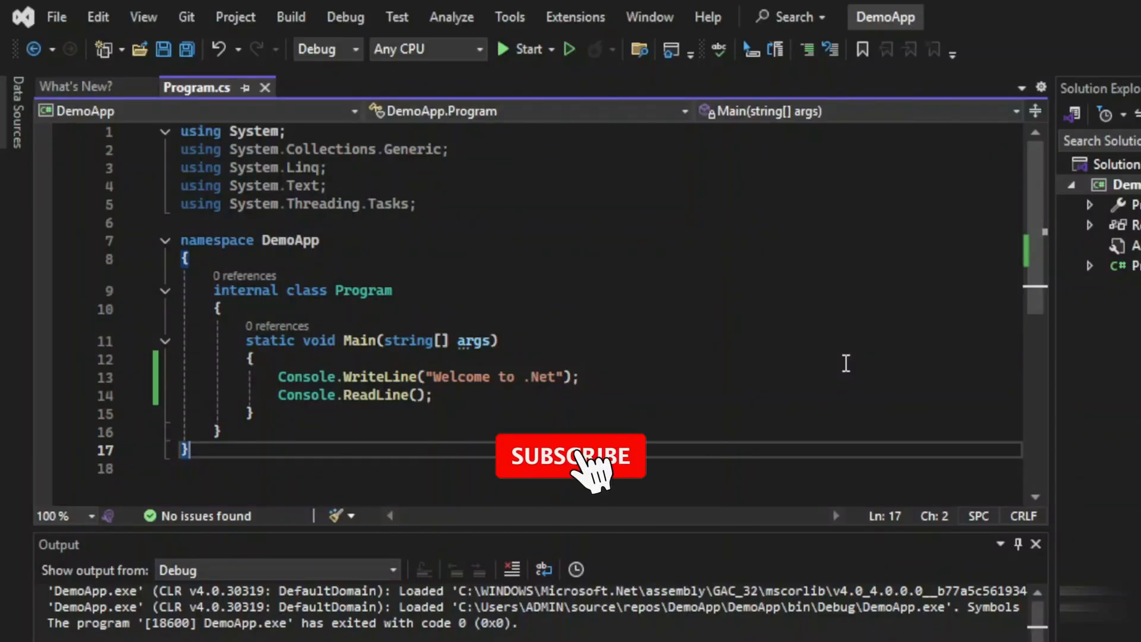
pyautogui.click(570, 457)
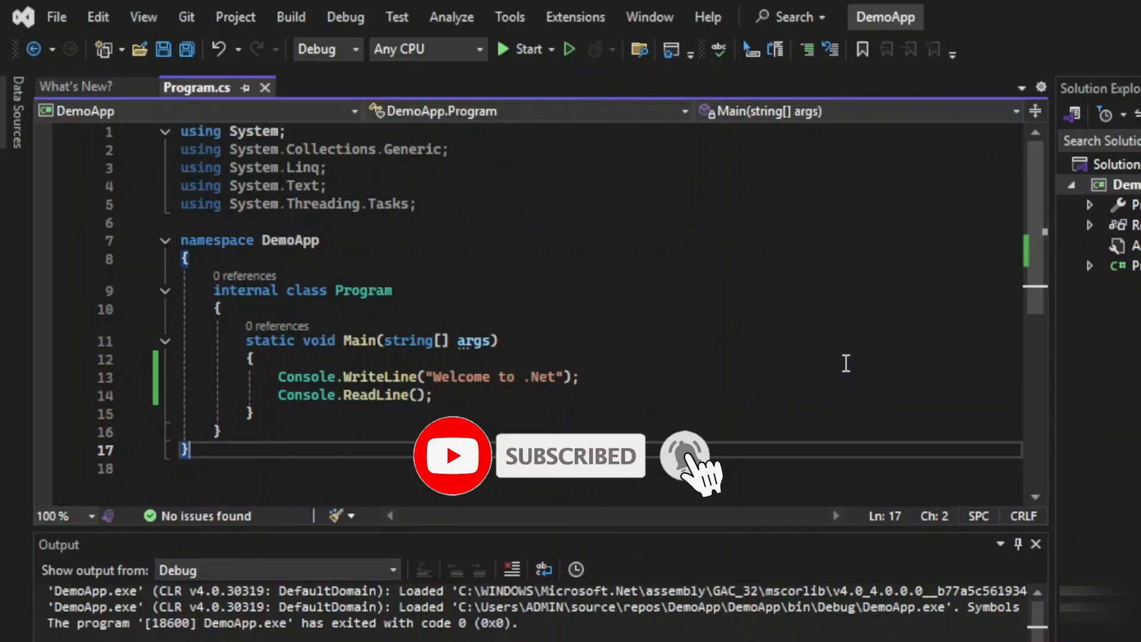